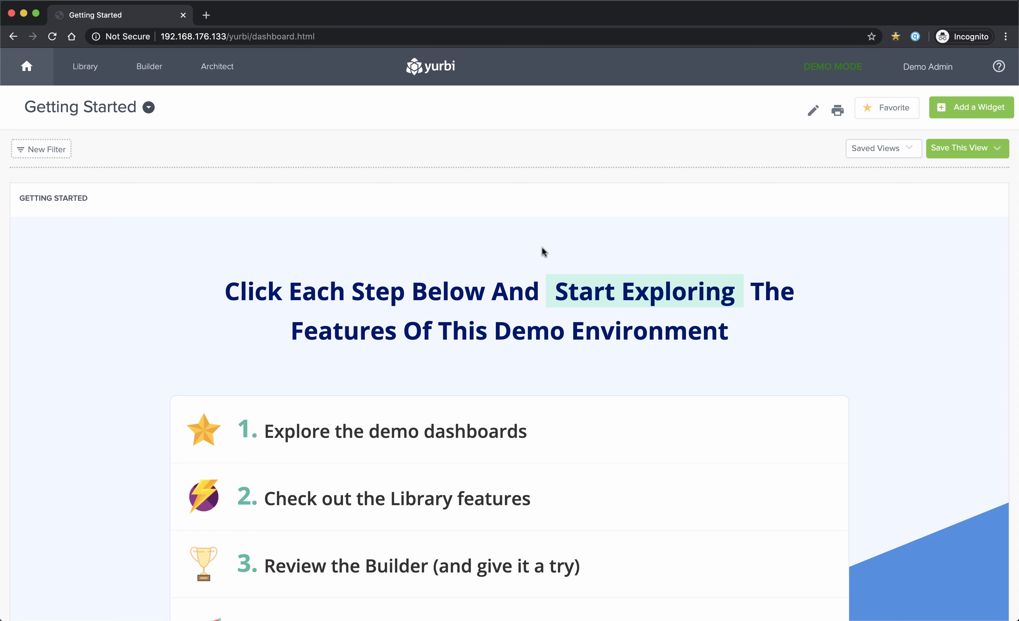
mouse_move(252, 171)
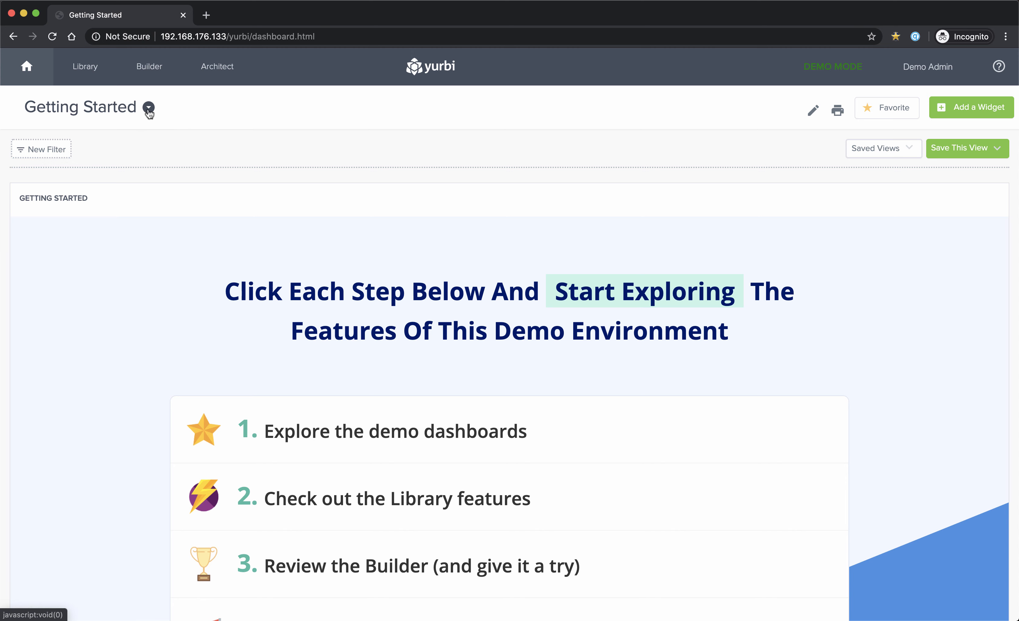
Open the Sales Pipeline dashboard from the Favorites list
left_click(148, 108)
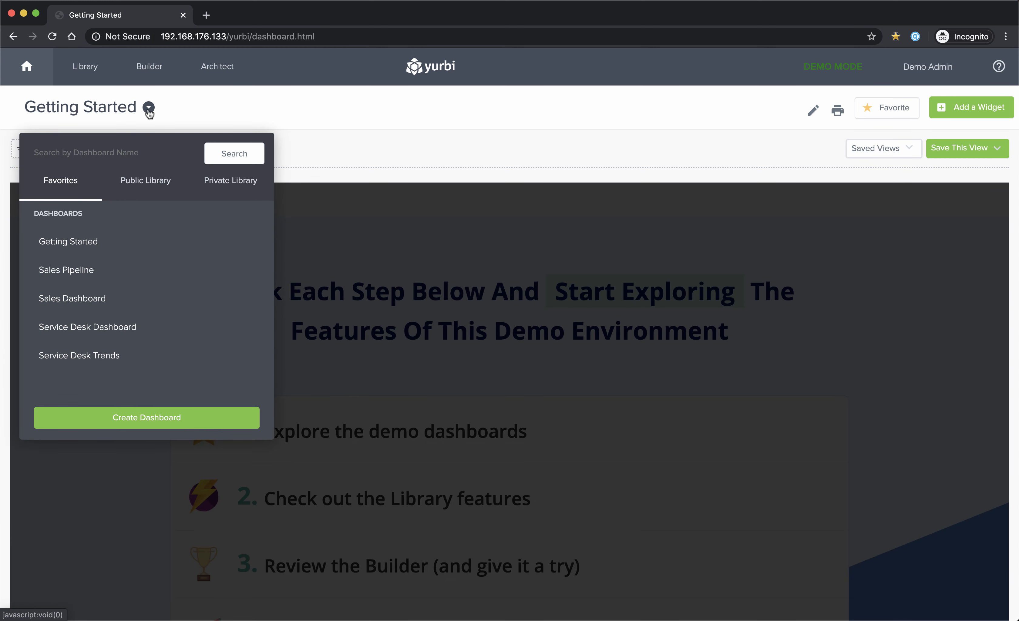
mouse_move(76, 271)
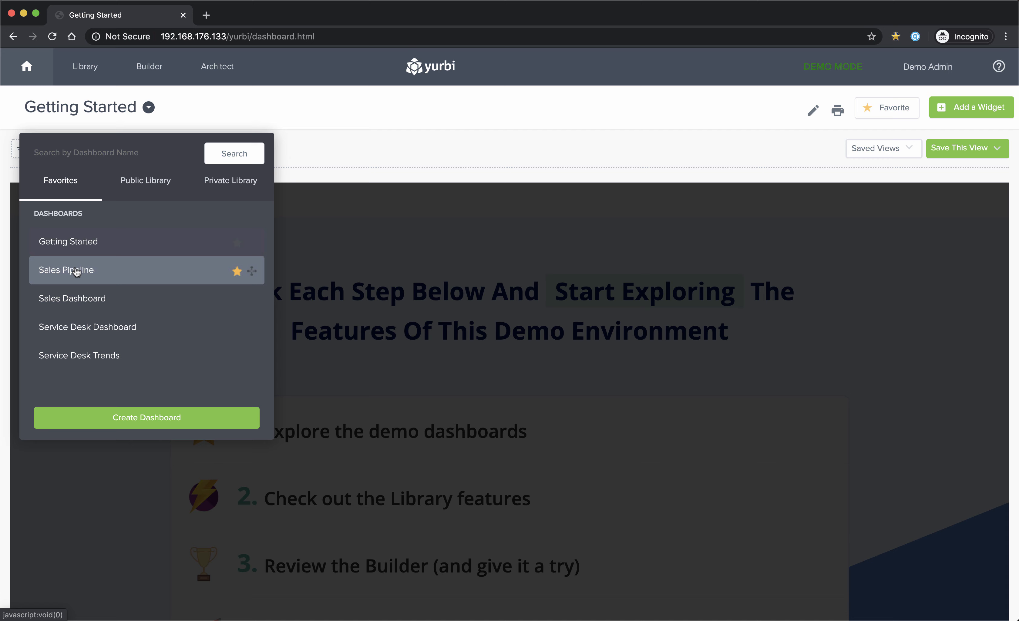
left_click(66, 270)
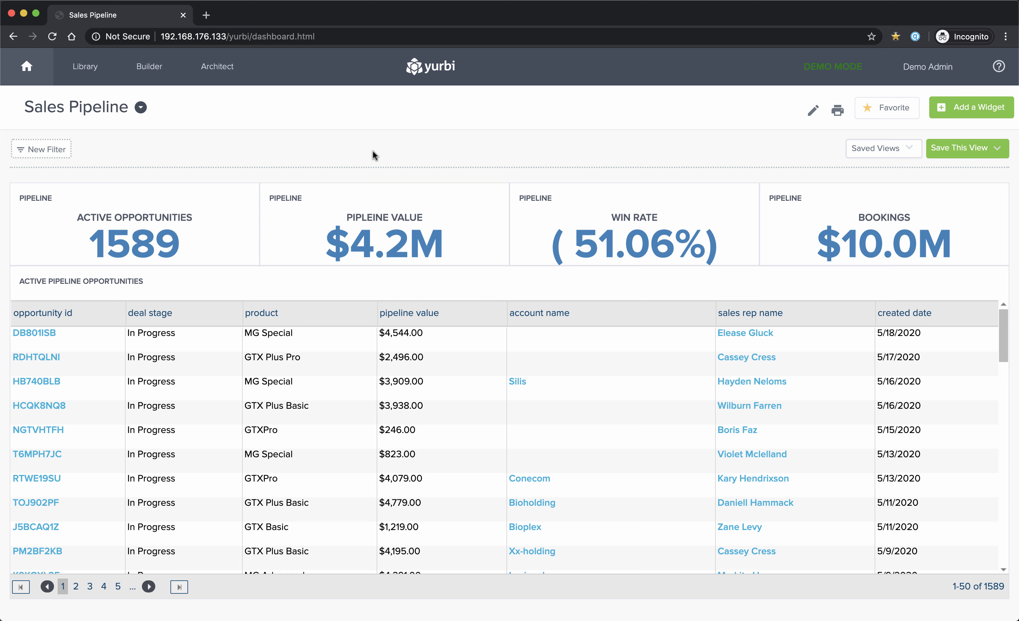
left_click(928, 66)
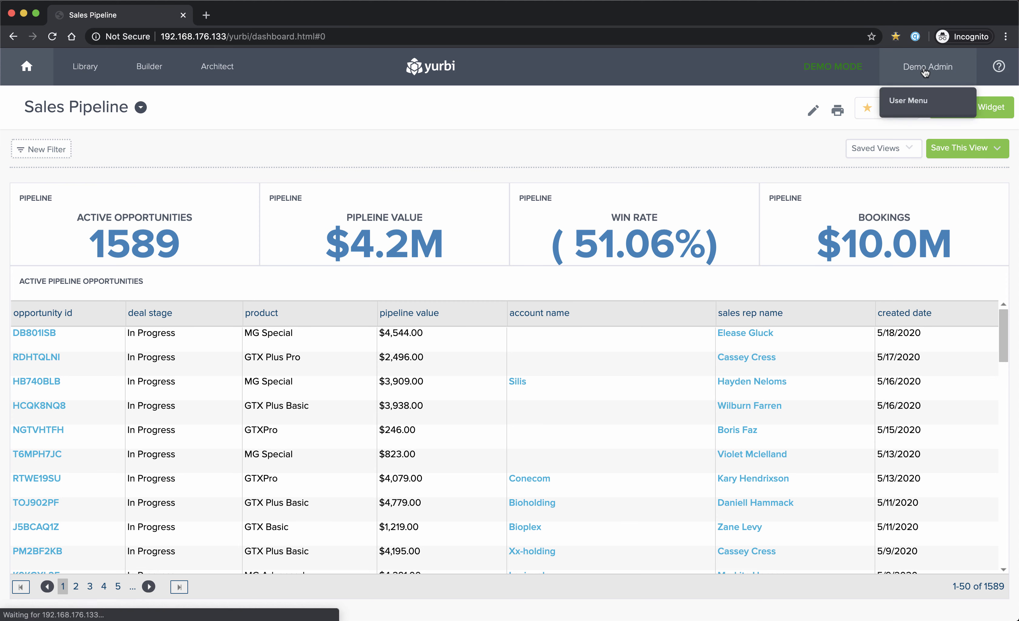
Go to Admin > Permissions and edit the Demo Admin user account
left_click(907, 100)
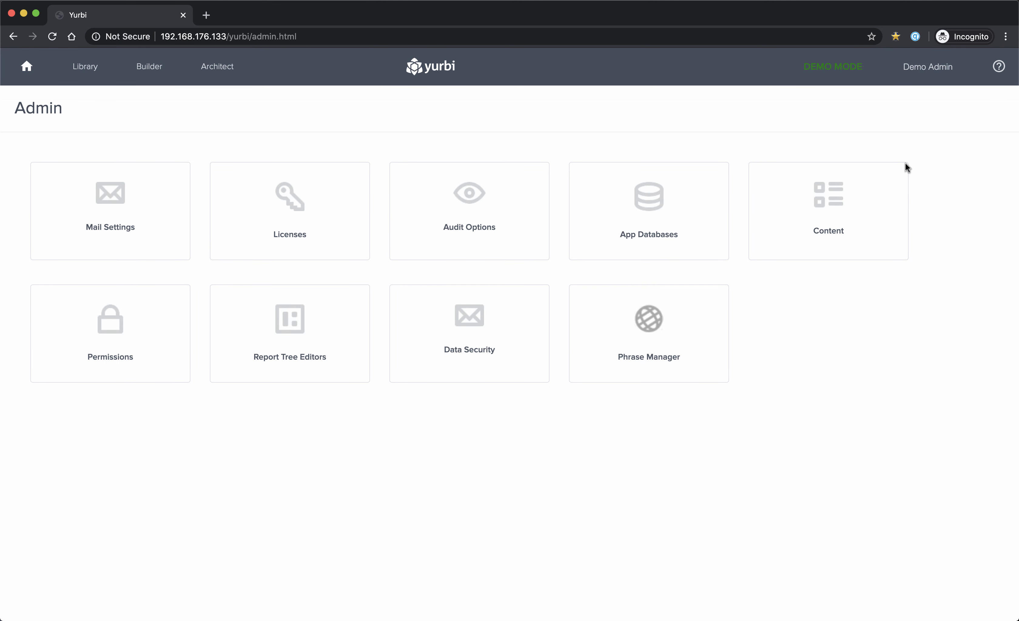
left_click(110, 333)
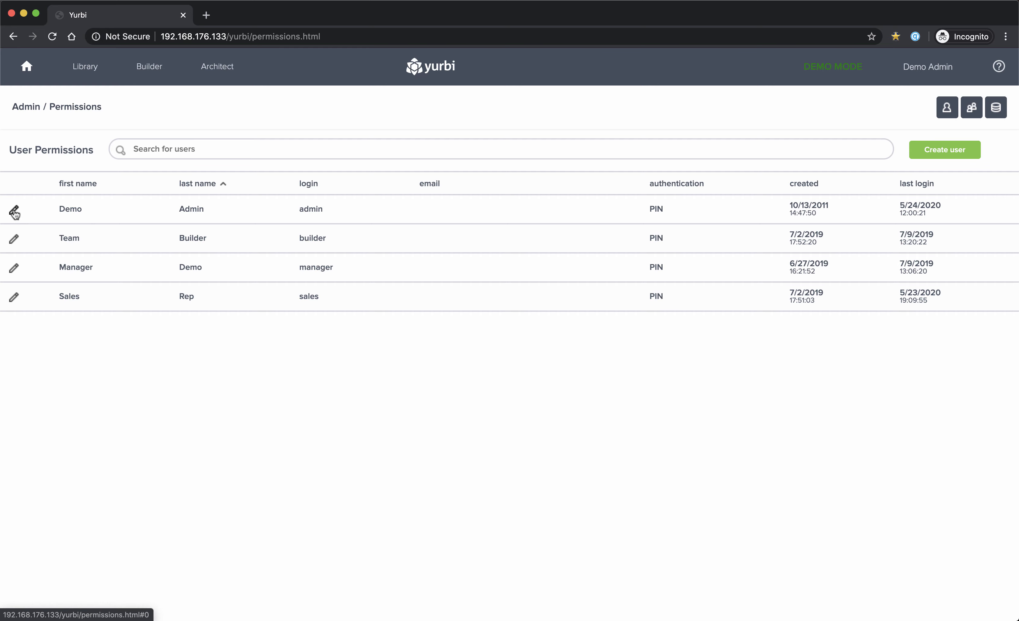
left_click(13, 208)
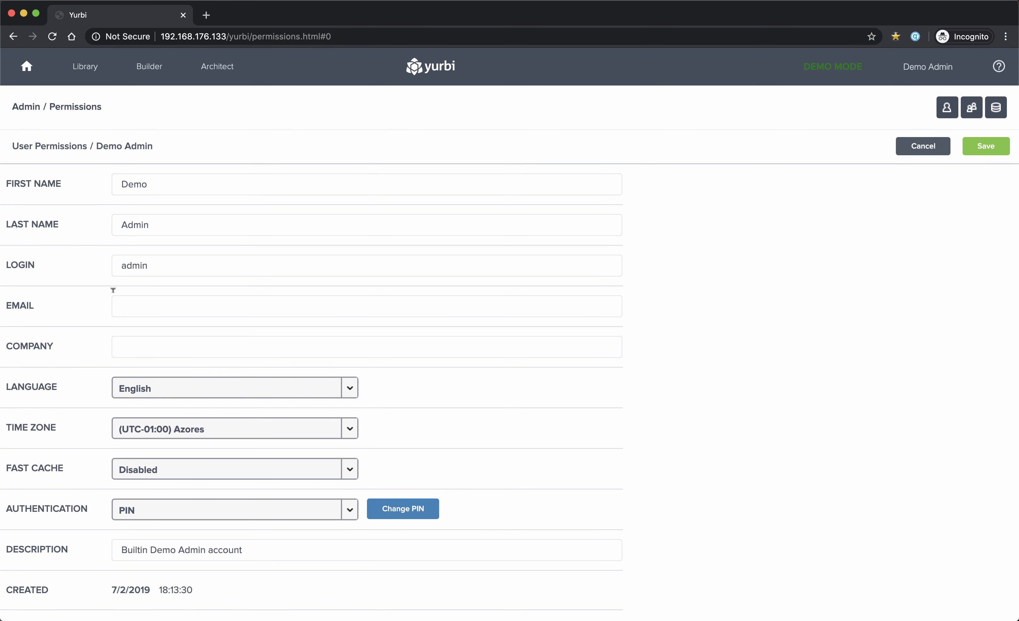
mouse_move(226, 469)
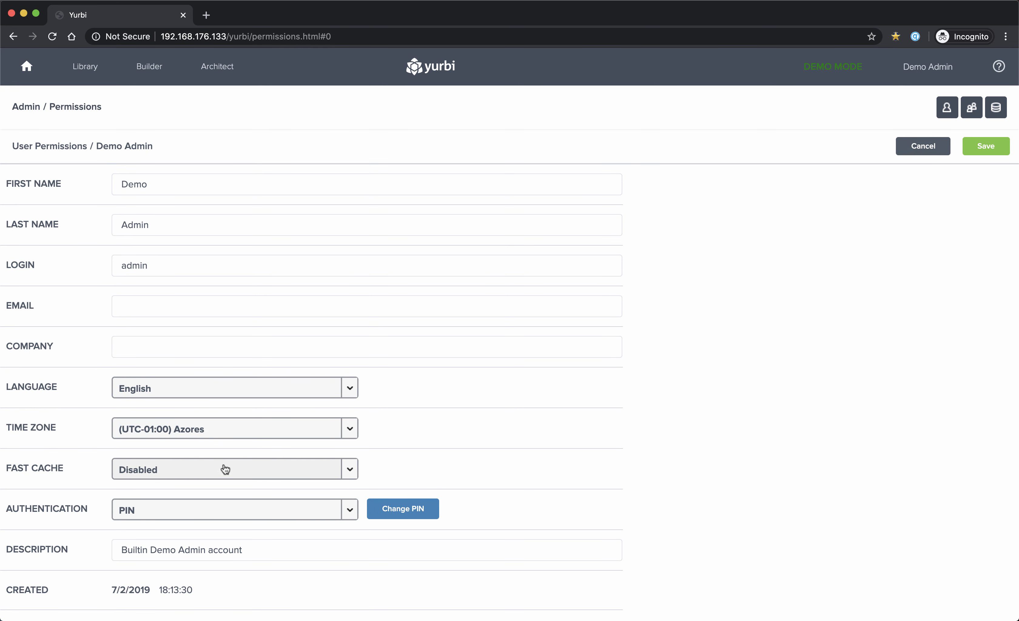
Set the admin user's Fast Cache to Enabled and save
left_click(234, 468)
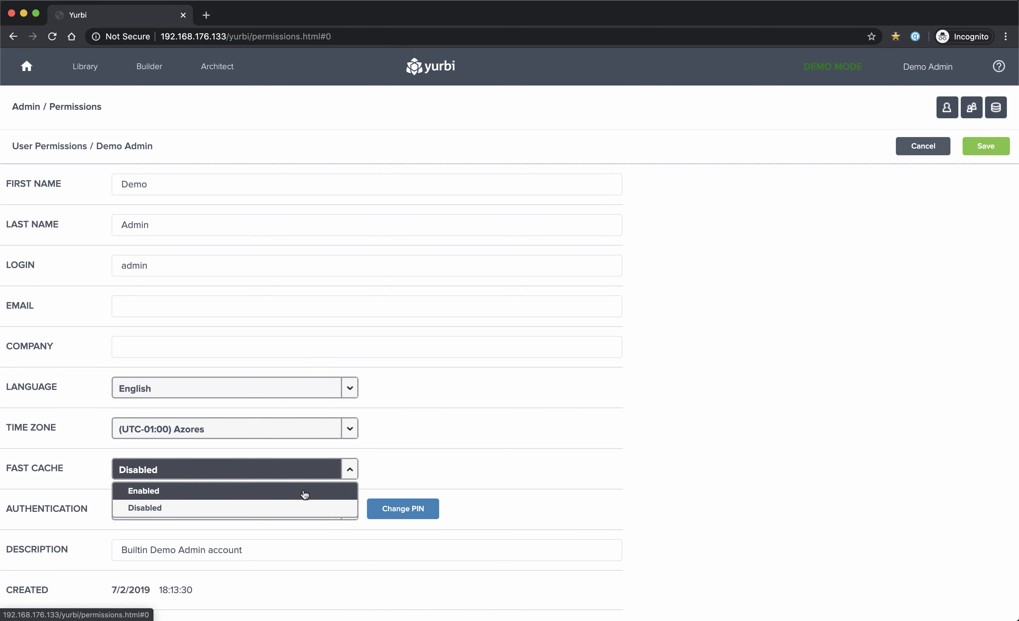
left_click(142, 490)
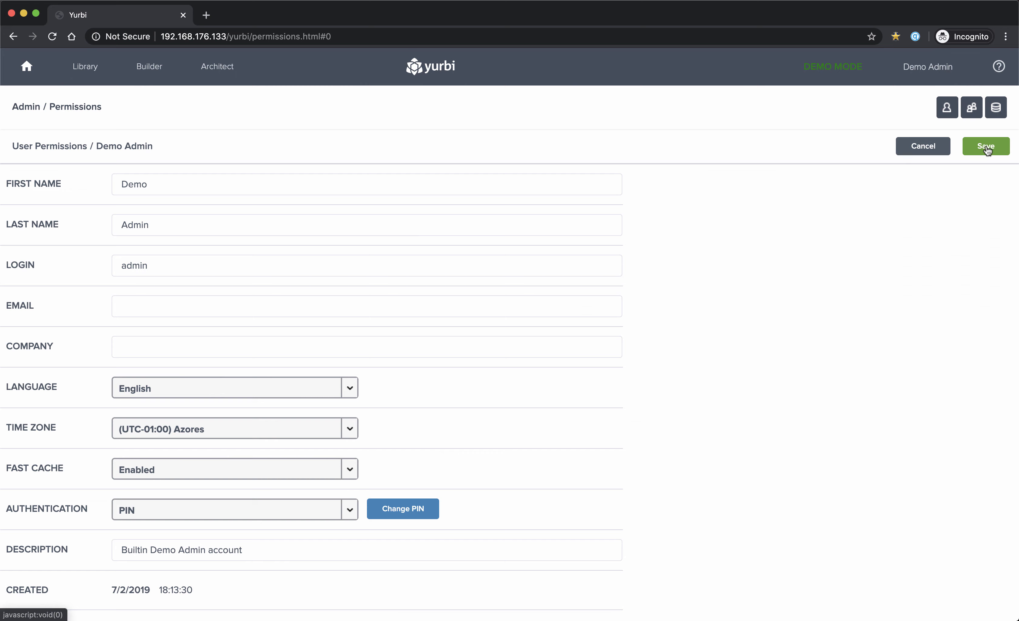
left_click(984, 145)
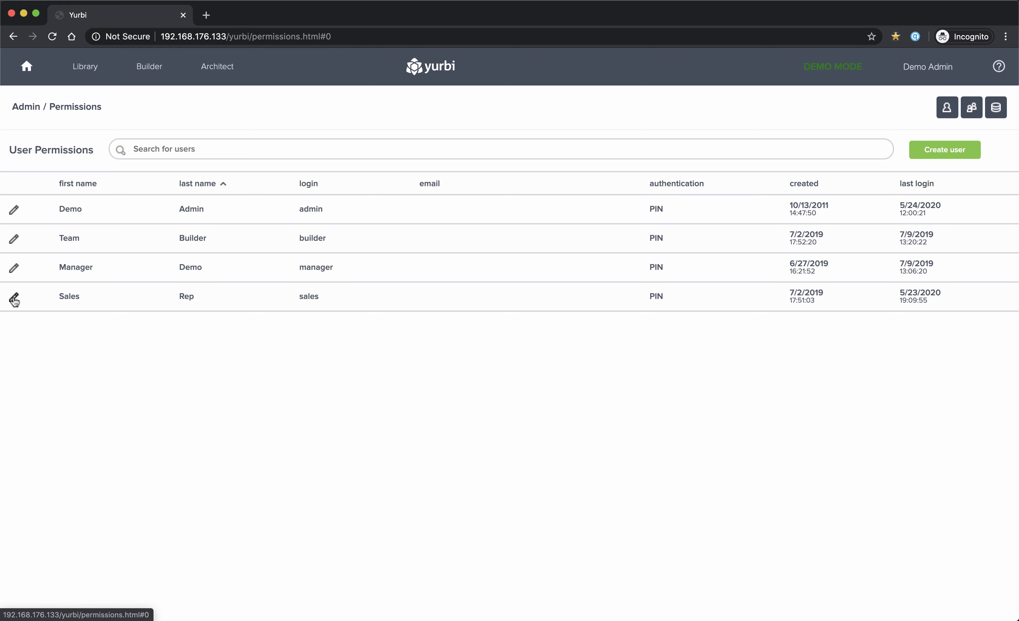
Enable Fast Cache for the Sales Rep user, save, and return to the home dashboard
left_click(13, 296)
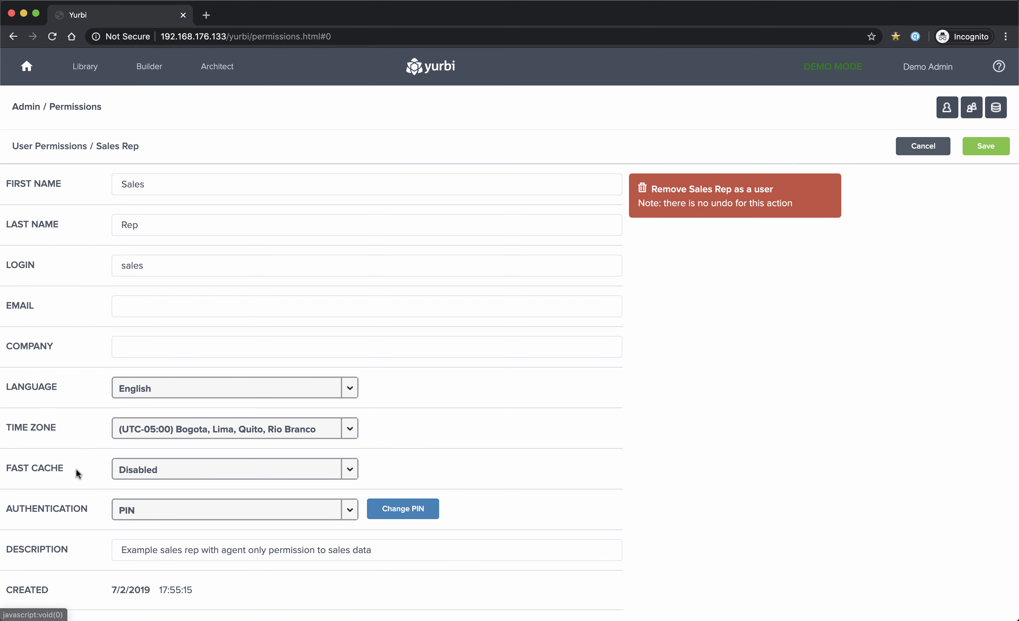
left_click(234, 468)
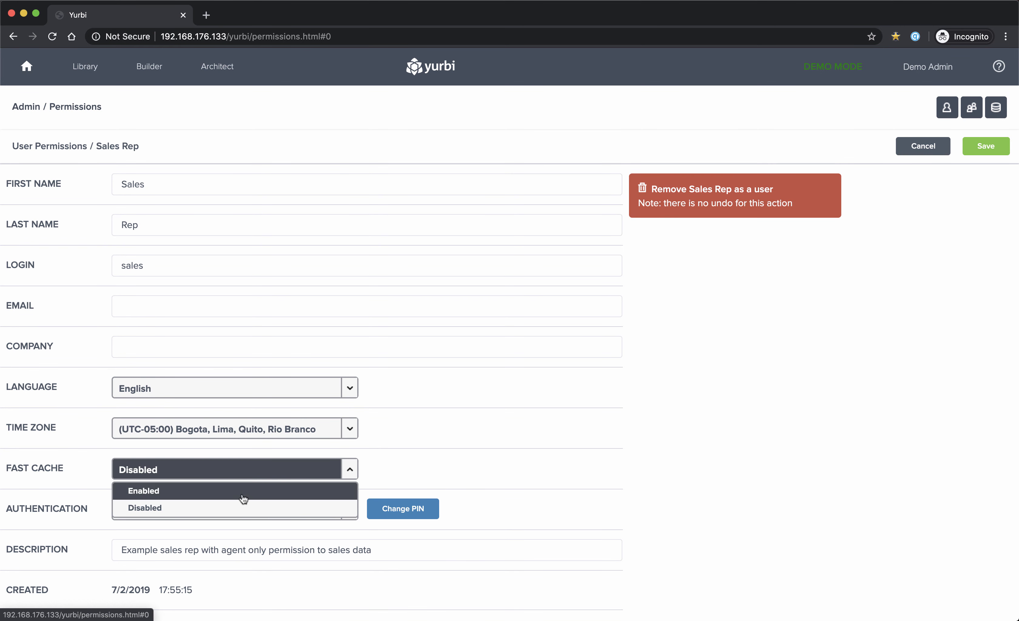
left_click(143, 490)
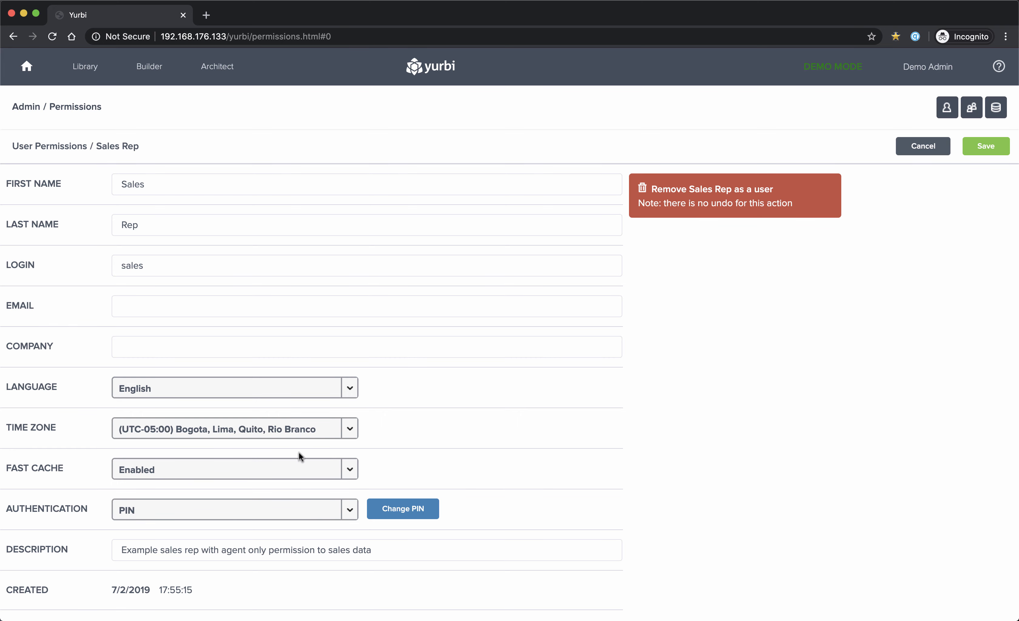
left_click(984, 146)
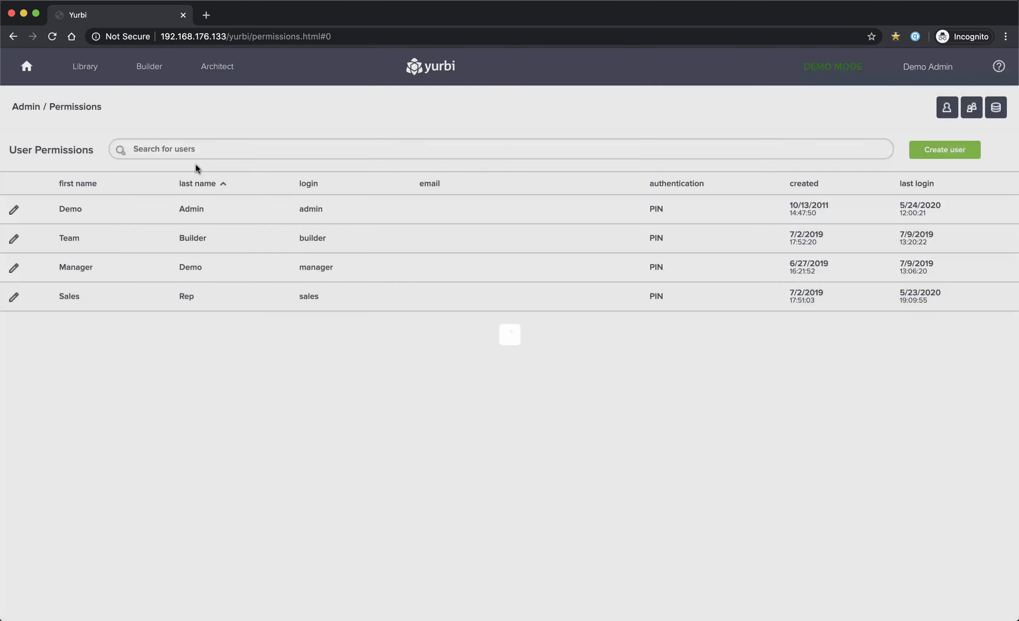
left_click(27, 66)
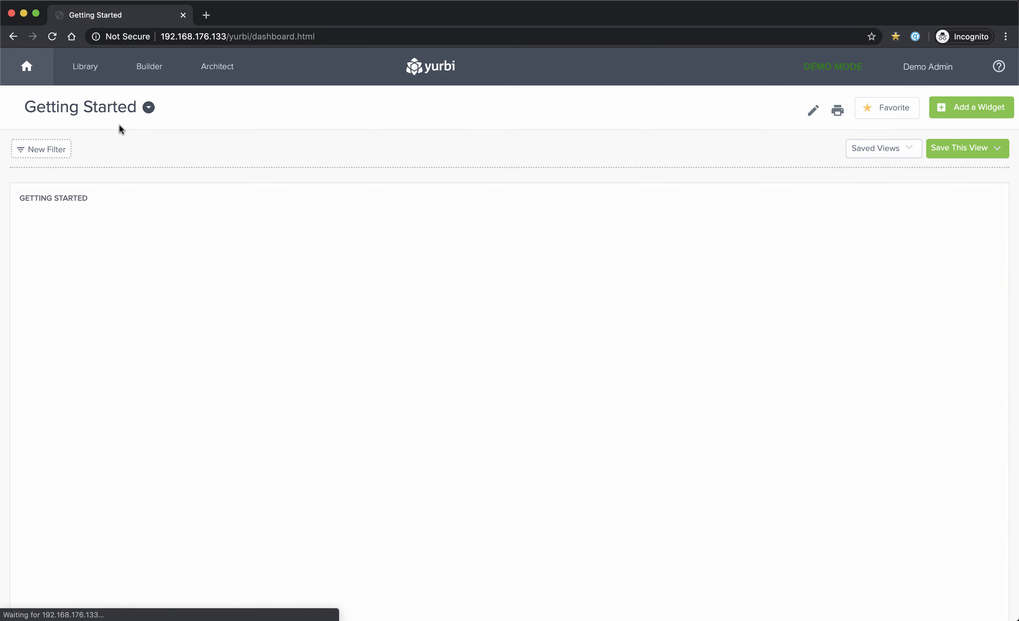
Reopen the Sales Pipeline dashboard and bring up its Dashboard Wizard settings
left_click(147, 107)
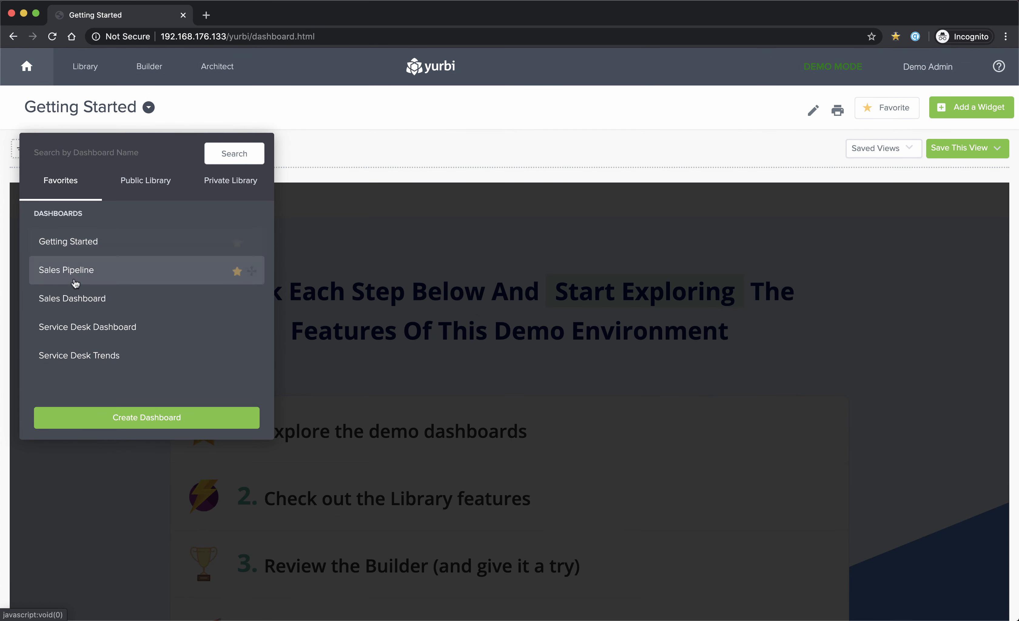
left_click(65, 270)
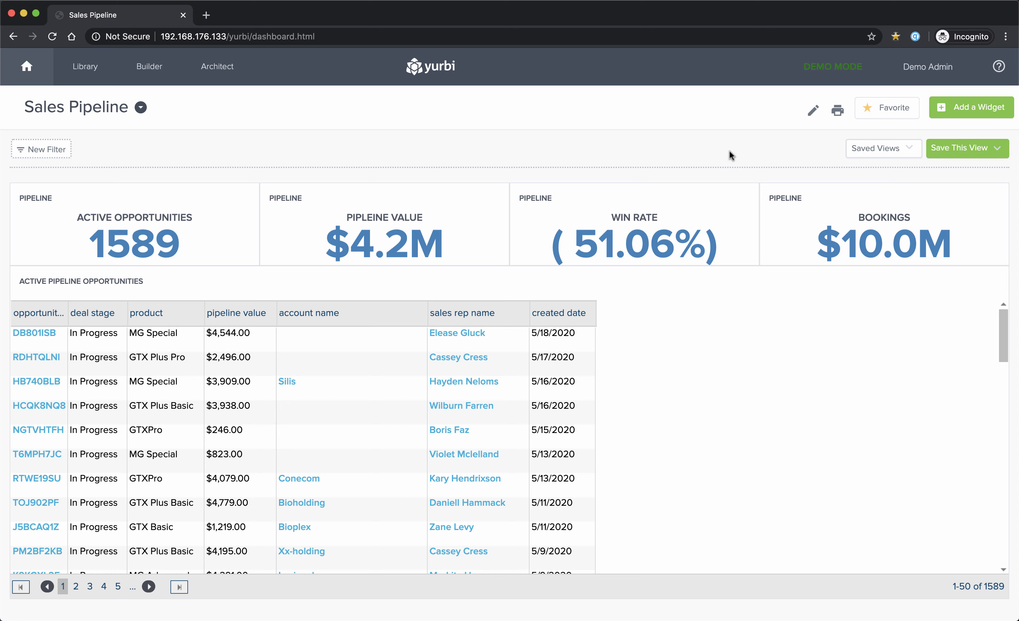
left_click(812, 109)
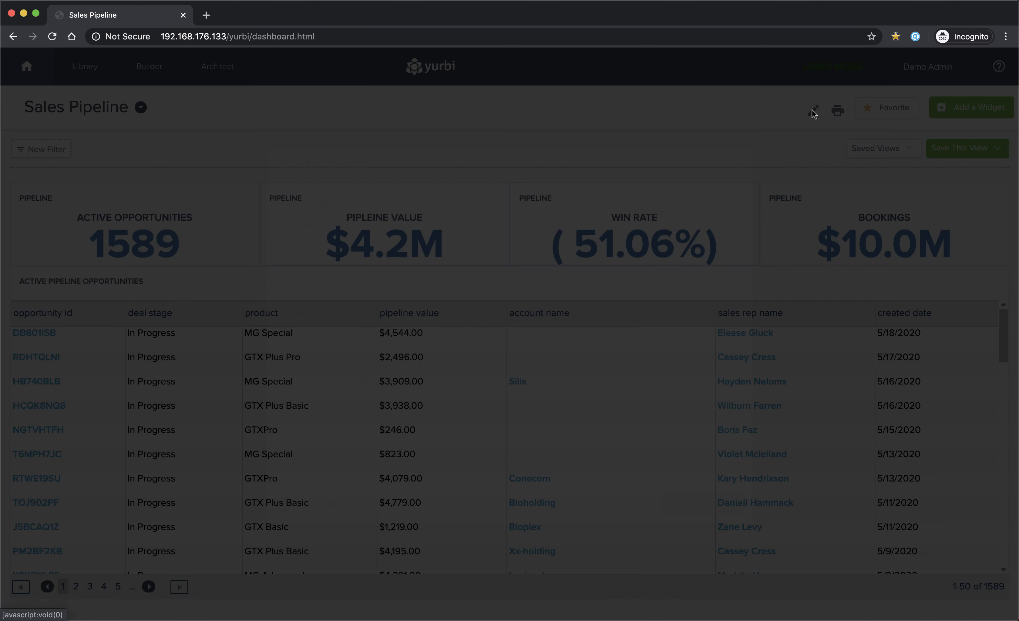
Try a Fast Cache Refresh of 5, which is rejected by the minimum refresh interval warning
left_click(812, 107)
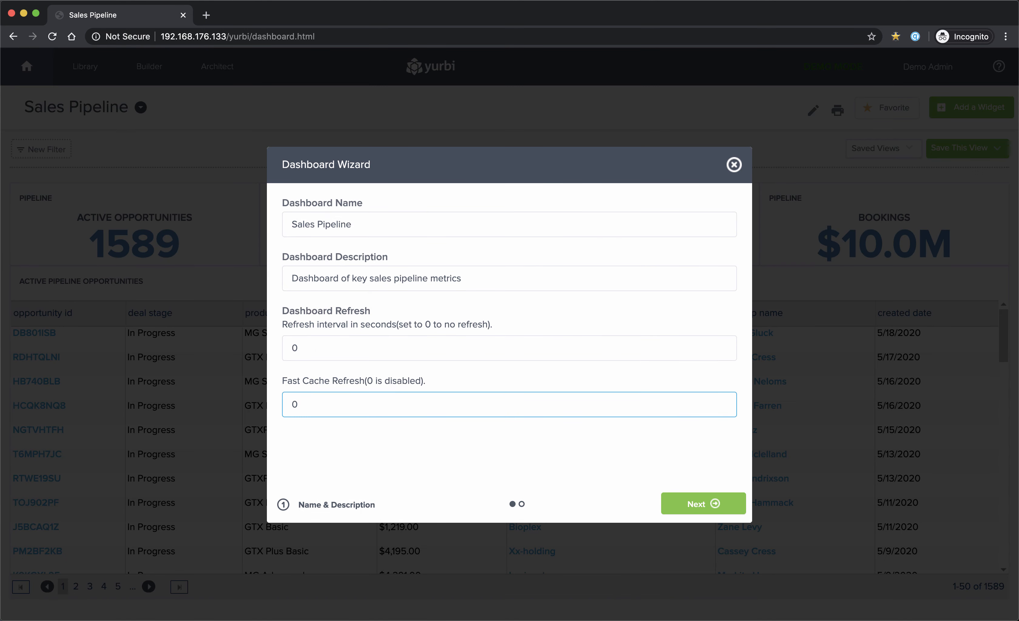
type("5")
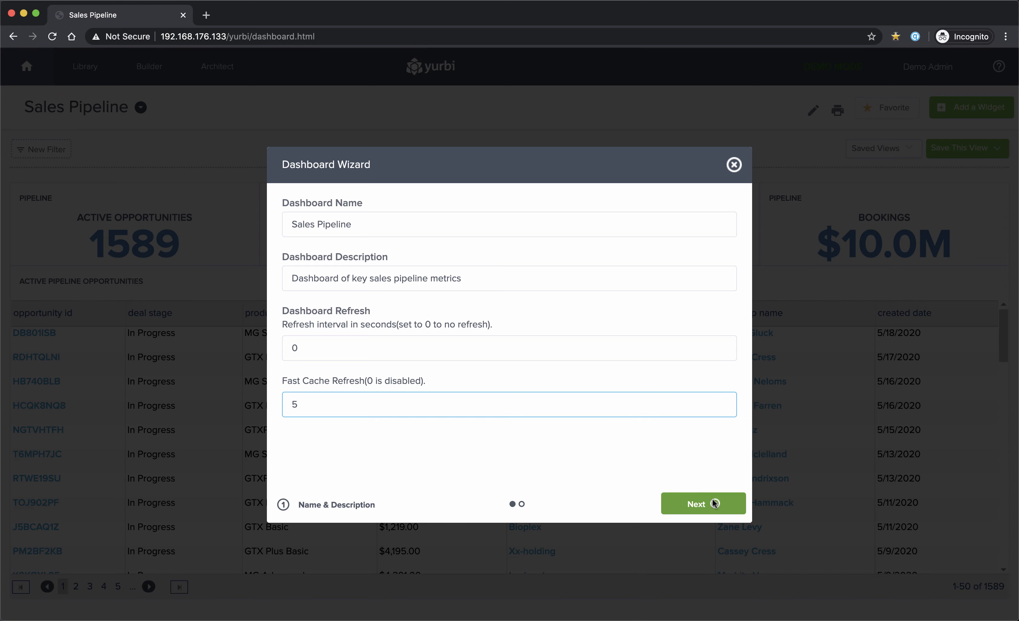
left_click(703, 503)
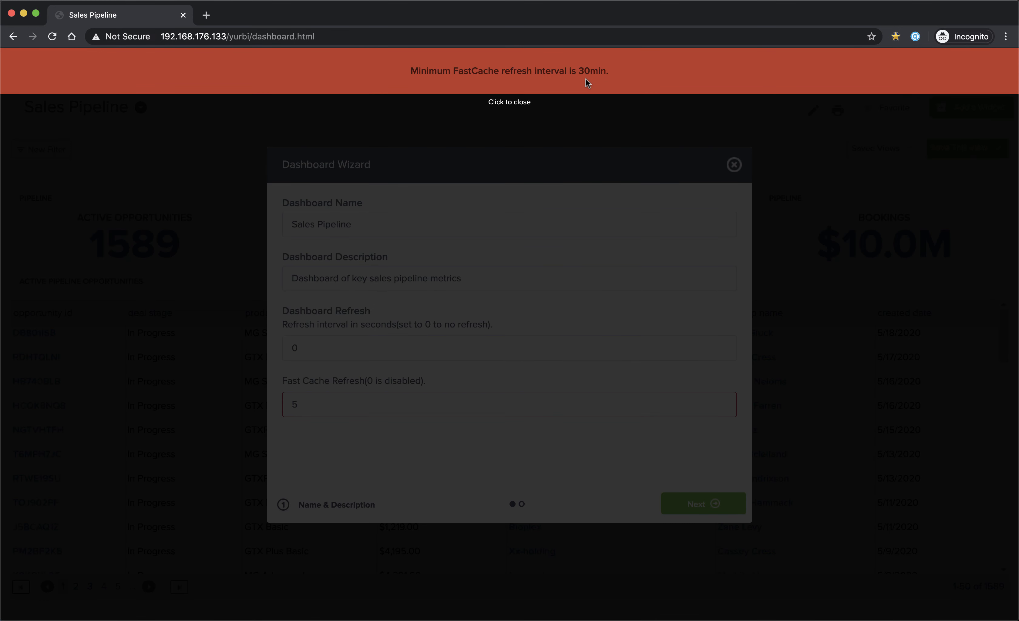
mouse_move(513, 103)
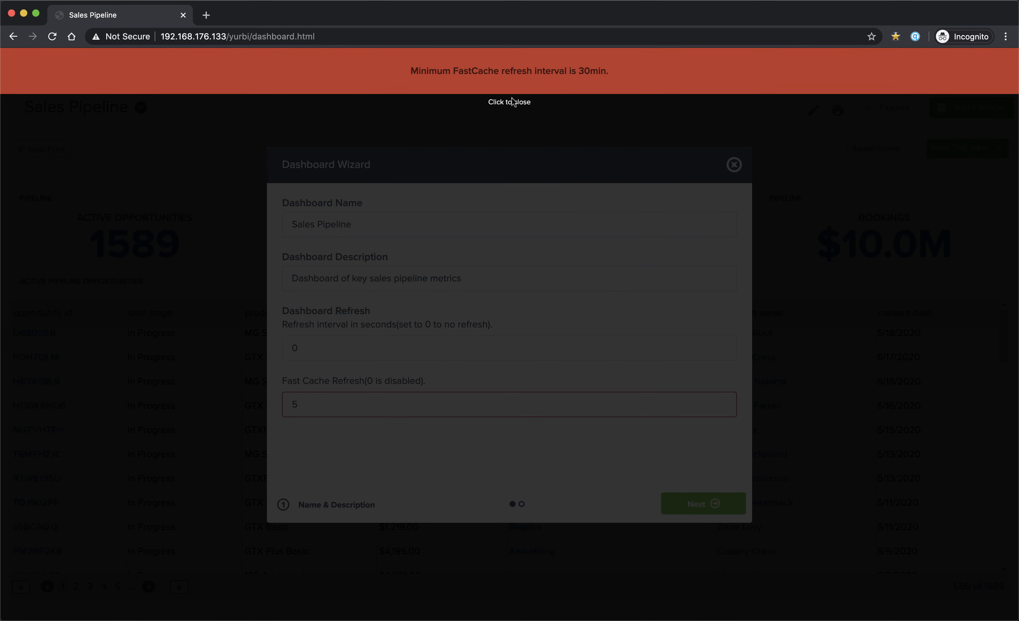
left_click(508, 102)
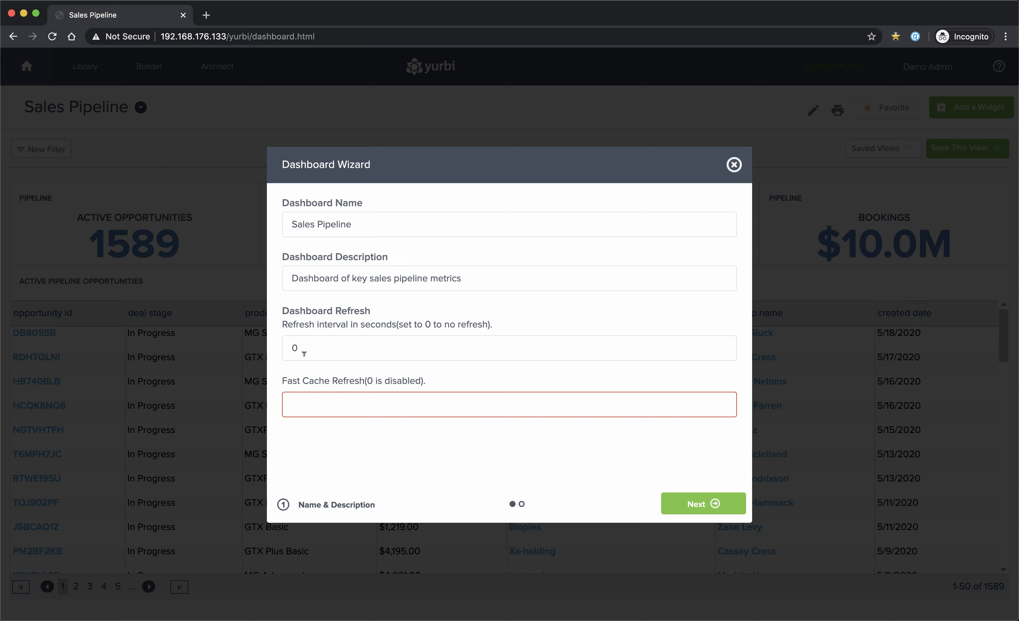
left_click(733, 164)
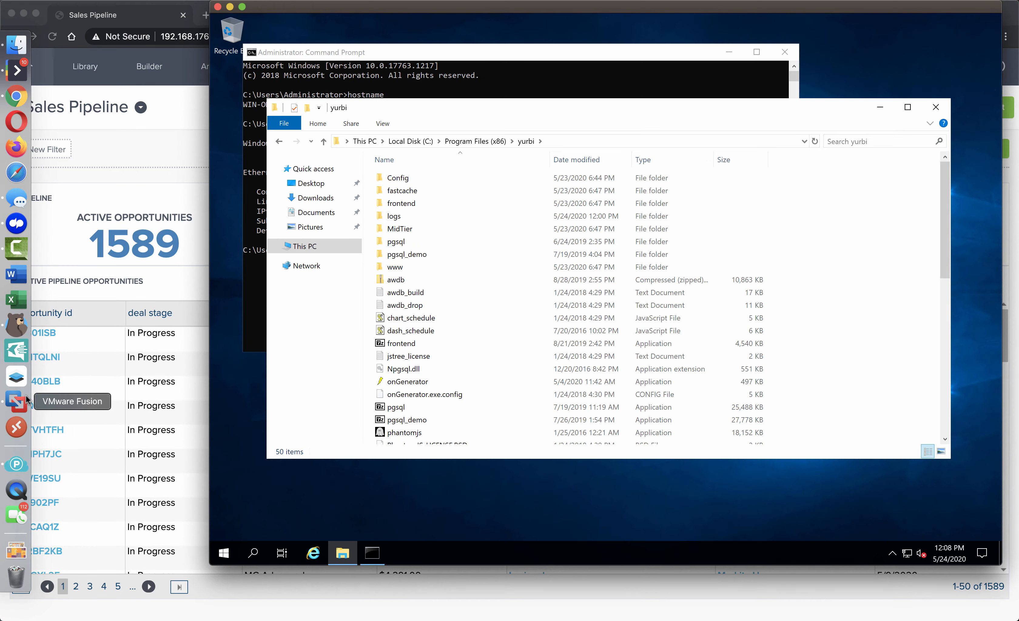
Open appSettings.config from the yurbi Config folder in Notepad
double_click(397, 177)
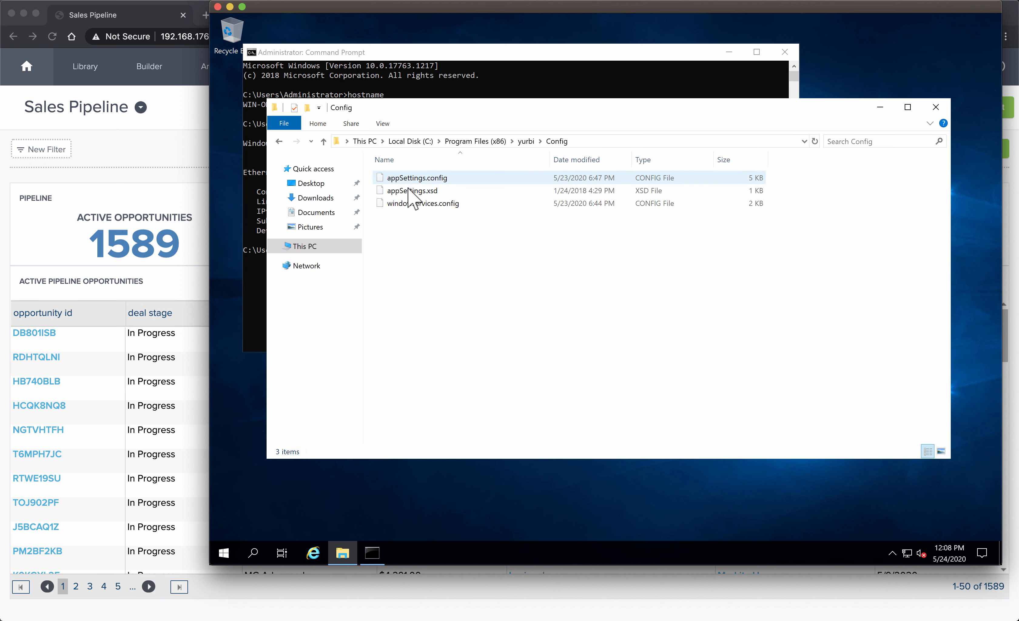
right_click(416, 178)
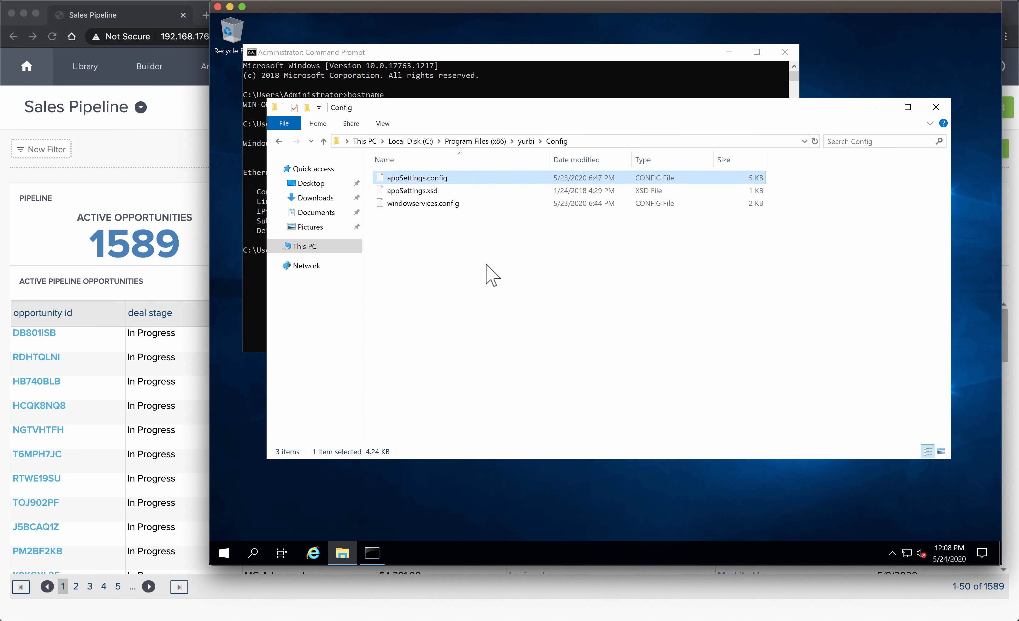
double_click(413, 177)
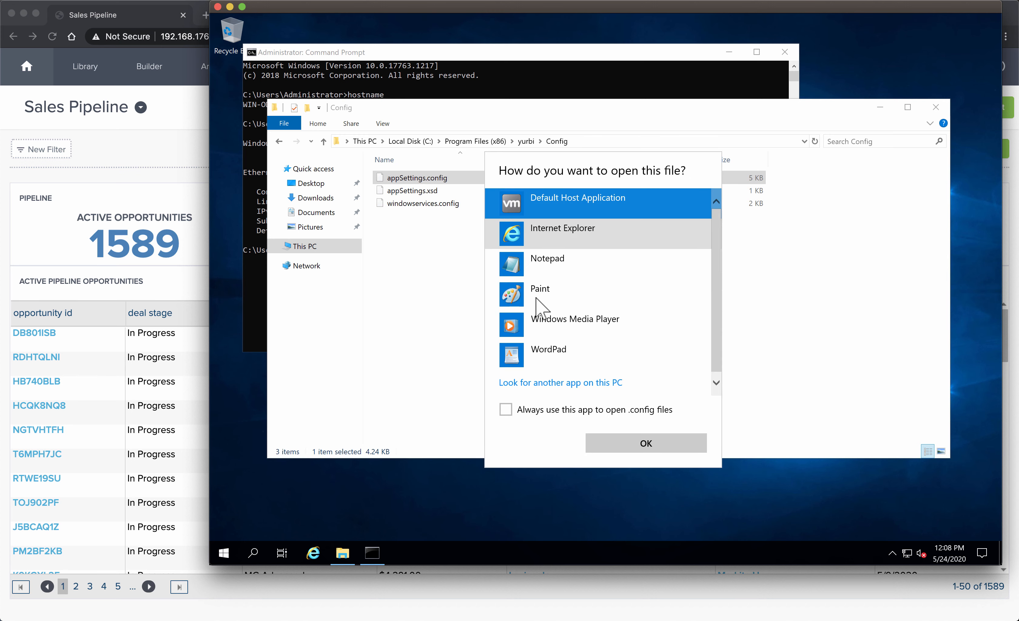
left_click(548, 258)
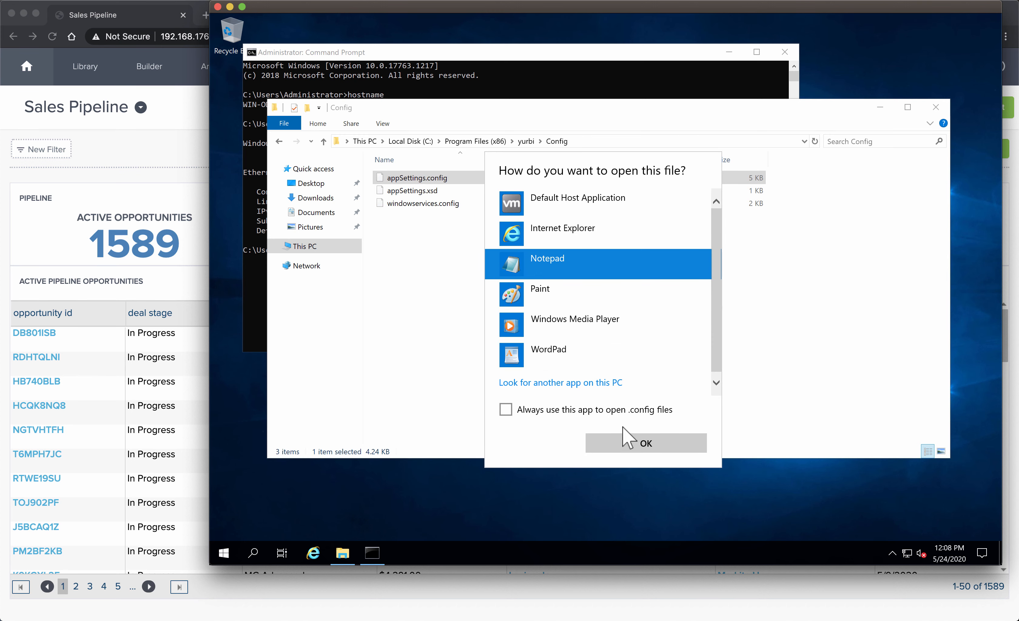
left_click(643, 443)
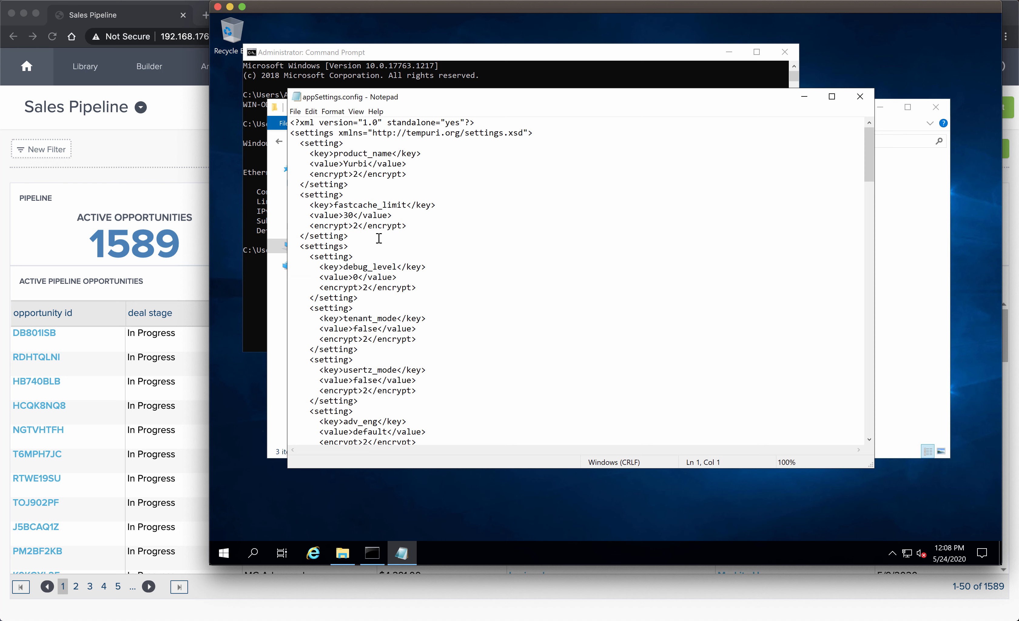
Change the fastcache_limit value from 30 to 5 in appSettings.config
double_click(371, 204)
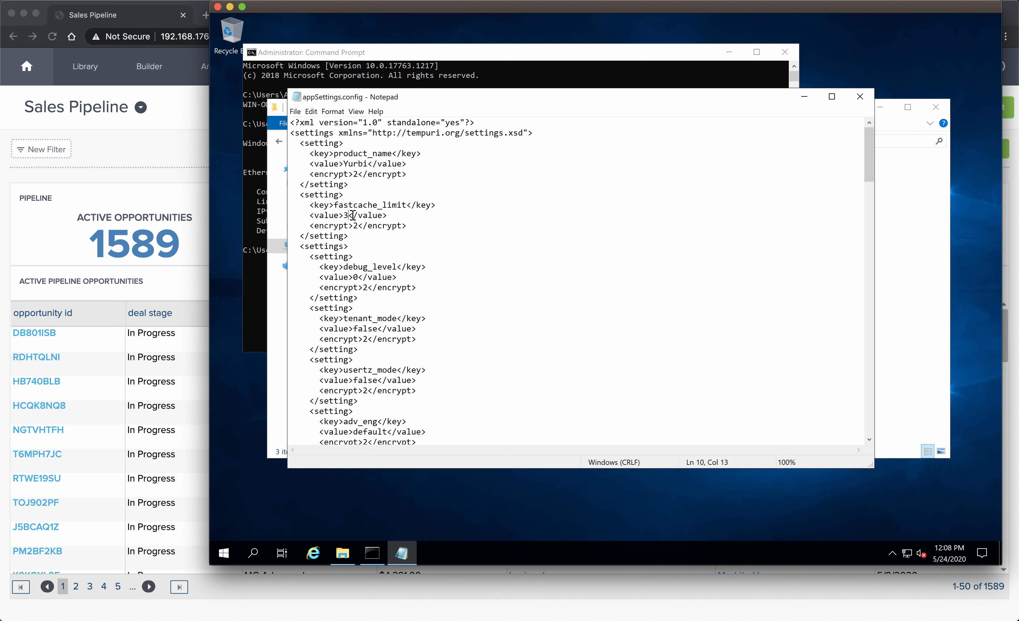
type("5")
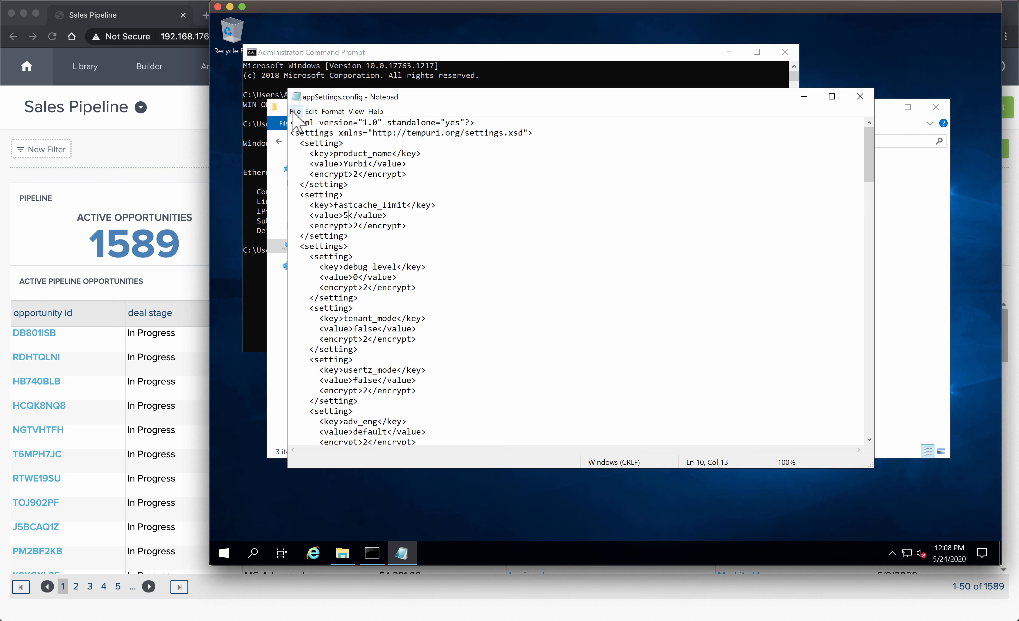
mouse_move(403, 165)
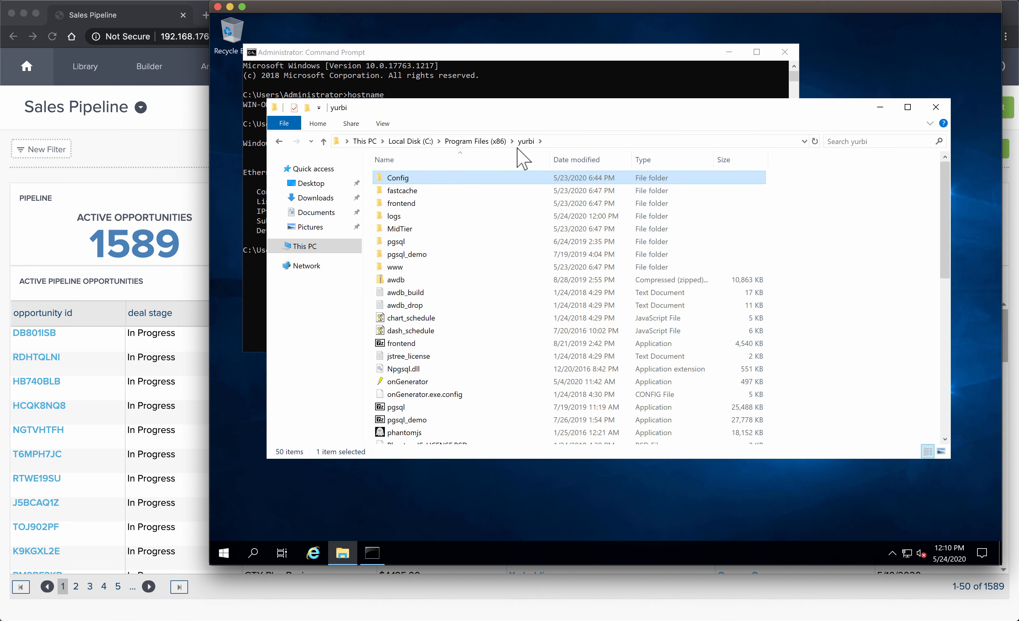
mouse_move(402, 191)
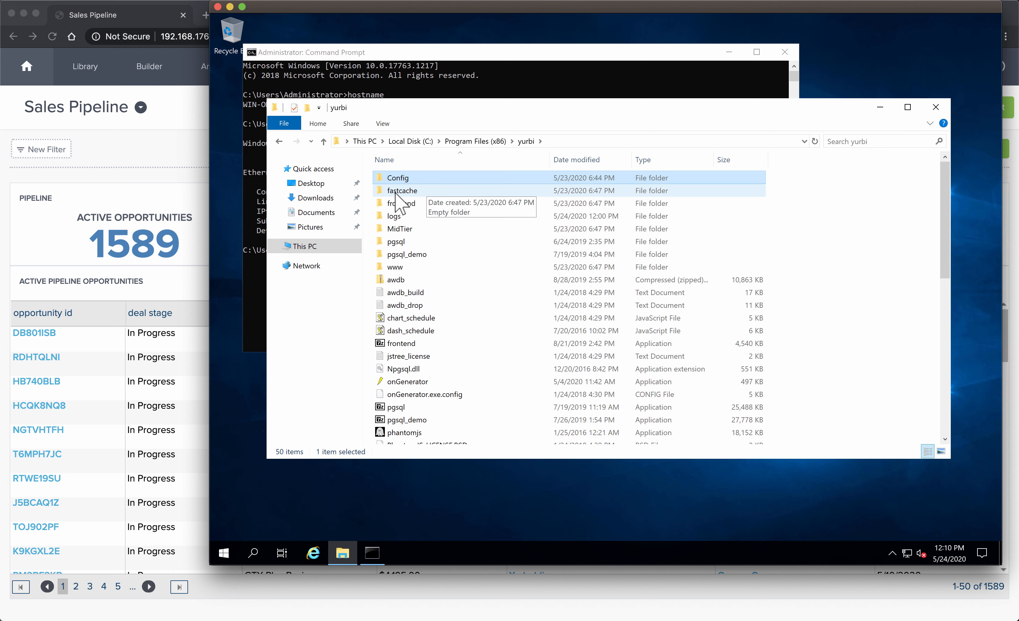
Open the fastcache folder to confirm it is empty
double_click(402, 191)
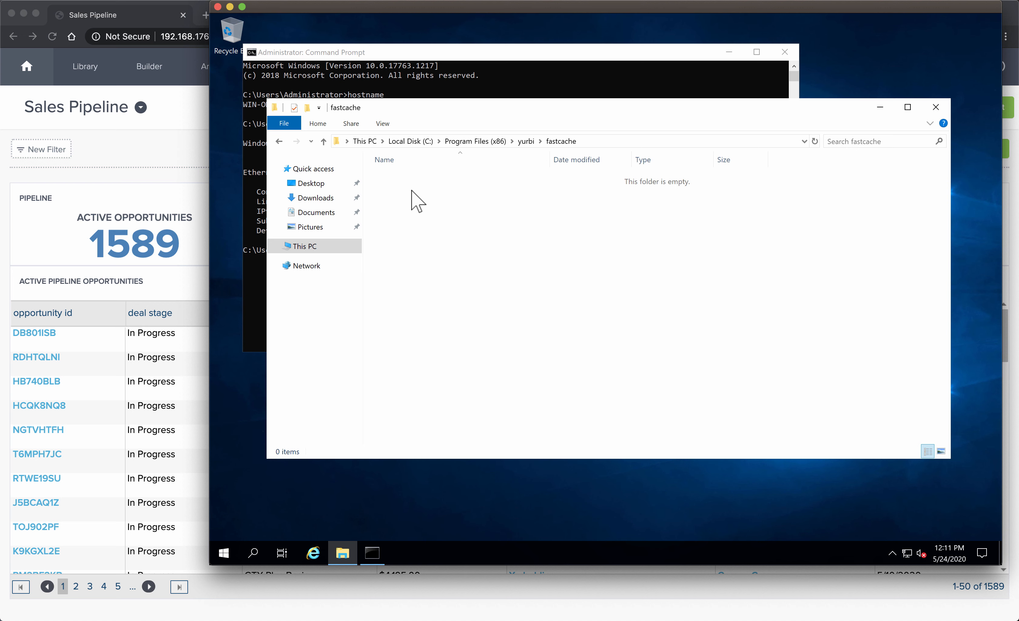
mouse_move(512, 236)
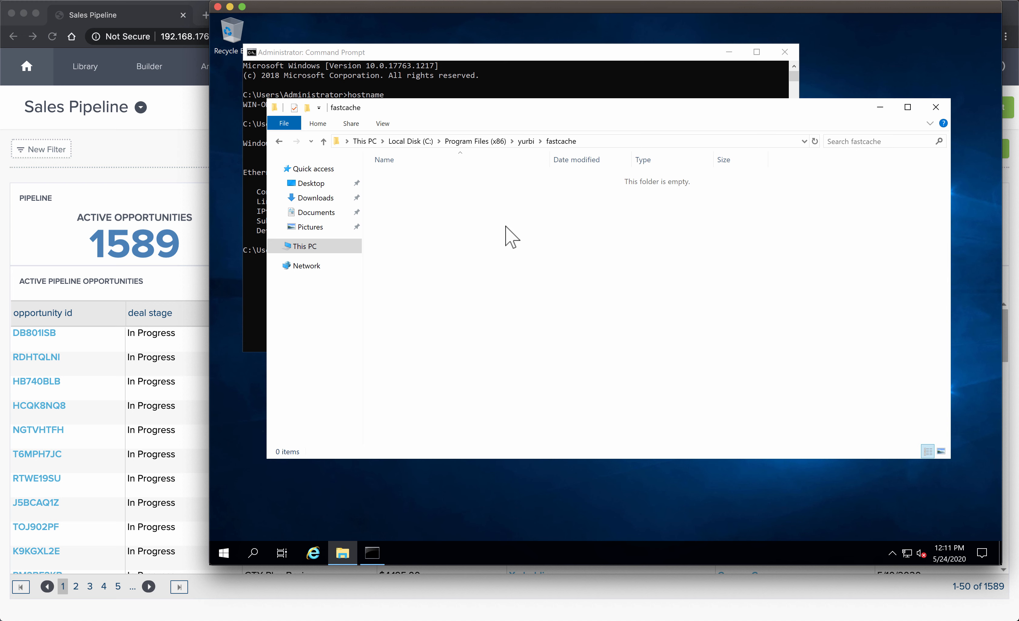
mouse_move(448, 199)
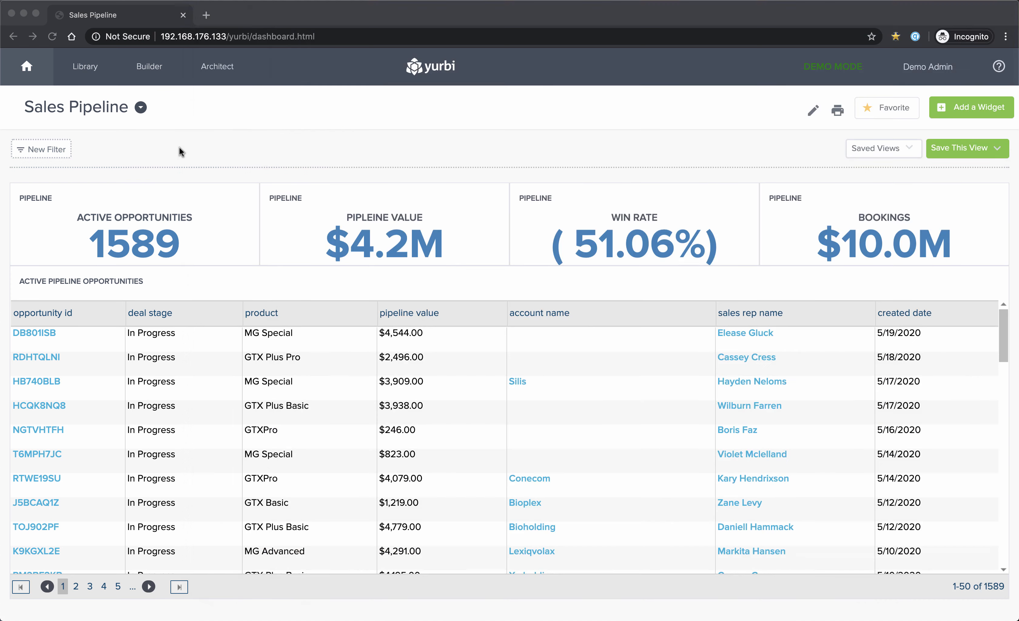
mouse_move(813, 111)
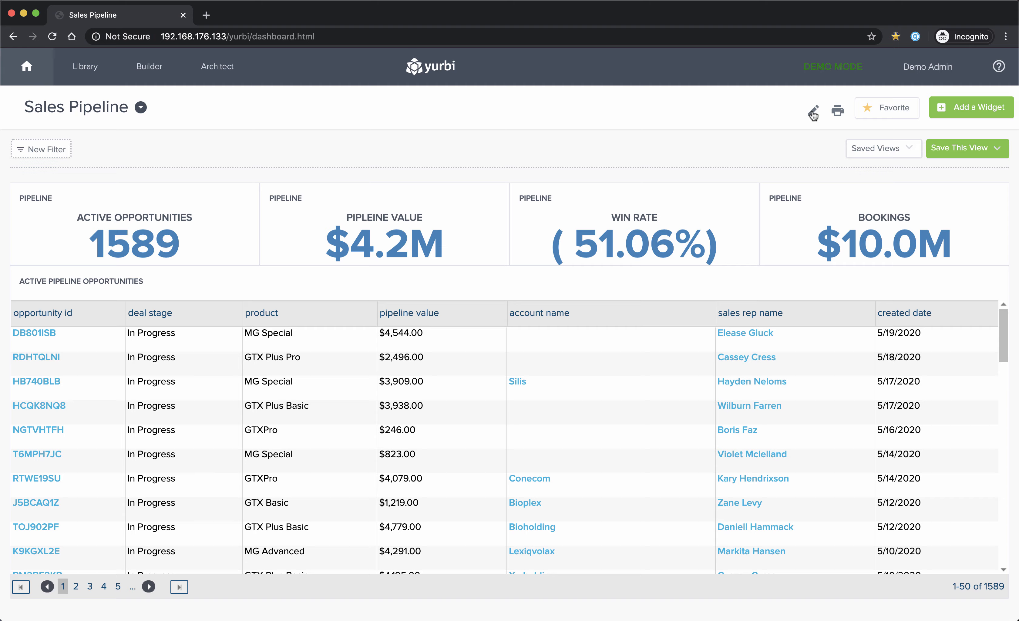
Set the Sales Pipeline dashboard's Fast Cache Refresh to 5 and save the wizard
left_click(812, 111)
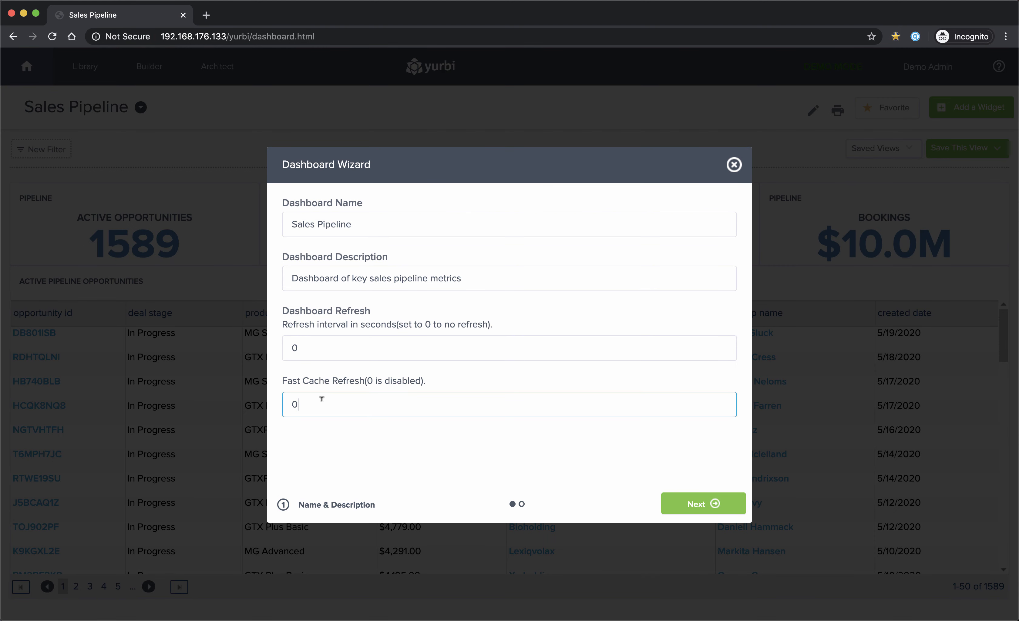
type("5")
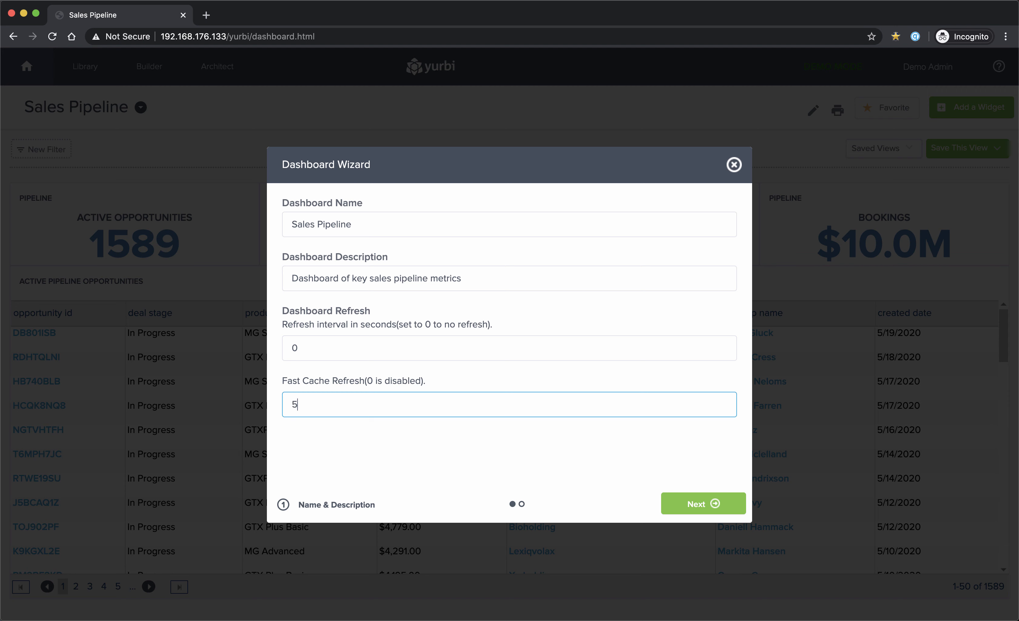
mouse_move(703, 503)
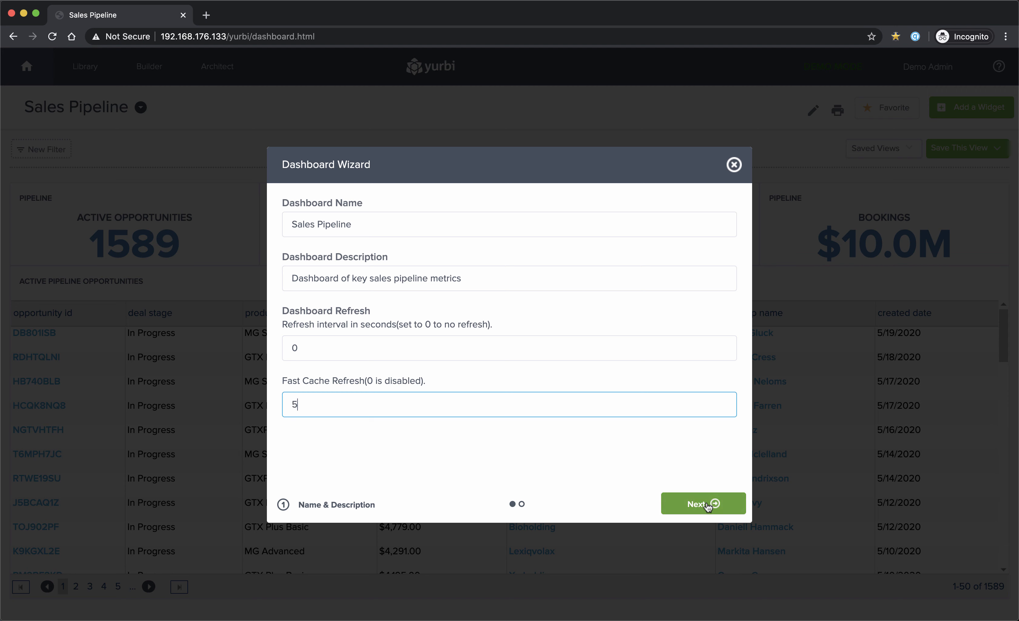
left_click(702, 503)
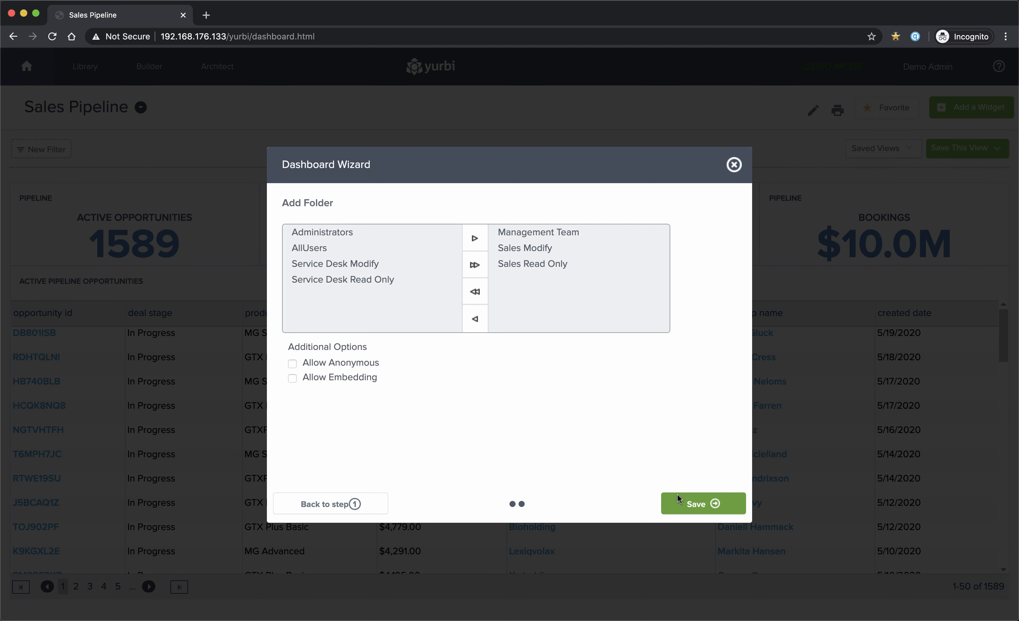
mouse_move(709, 513)
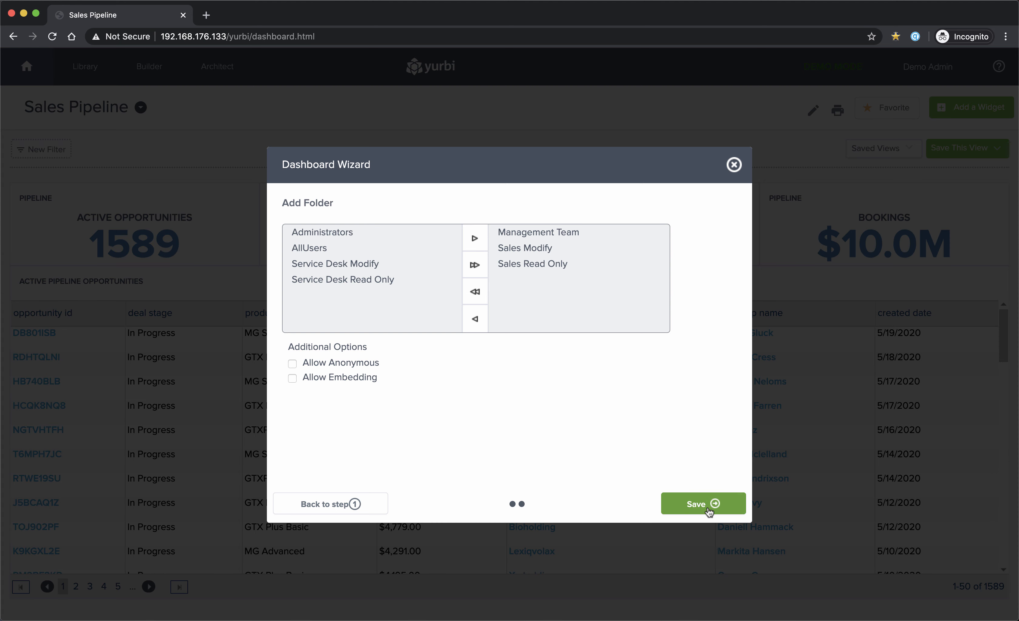
left_click(703, 503)
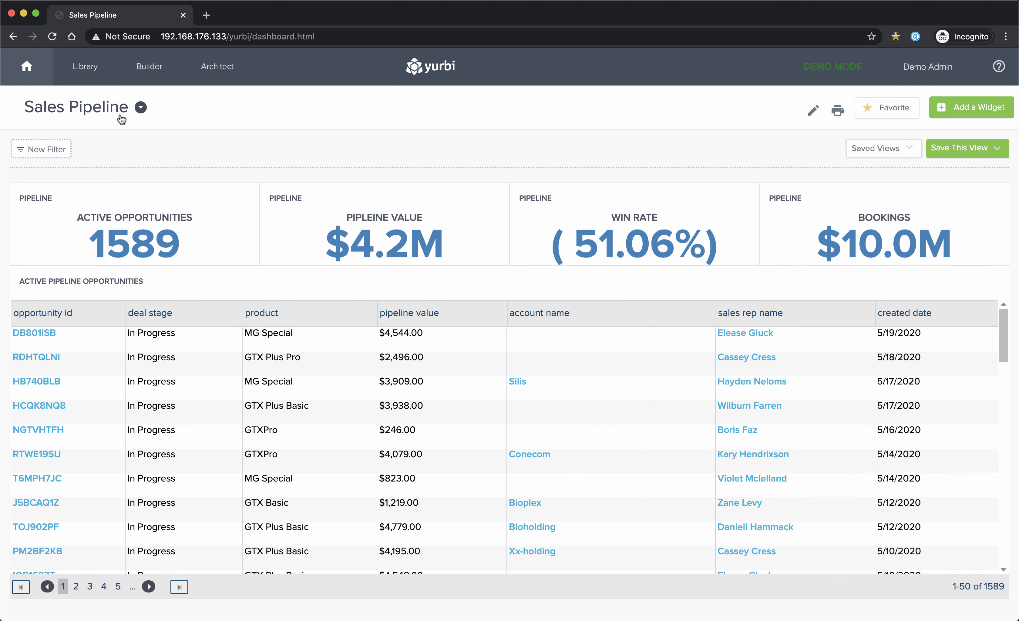
mouse_move(201, 128)
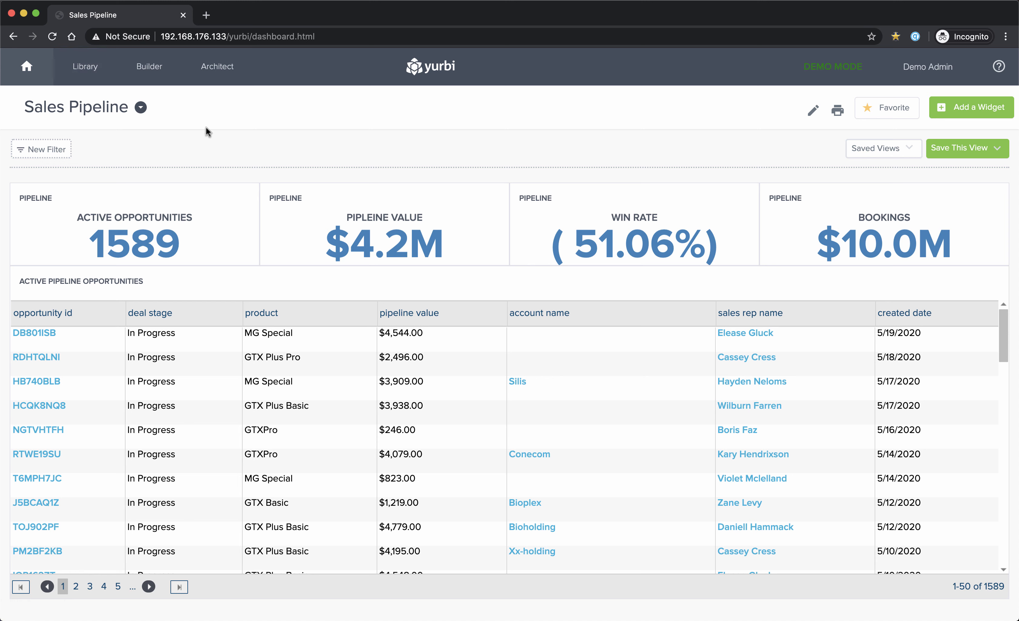
mouse_move(3, 338)
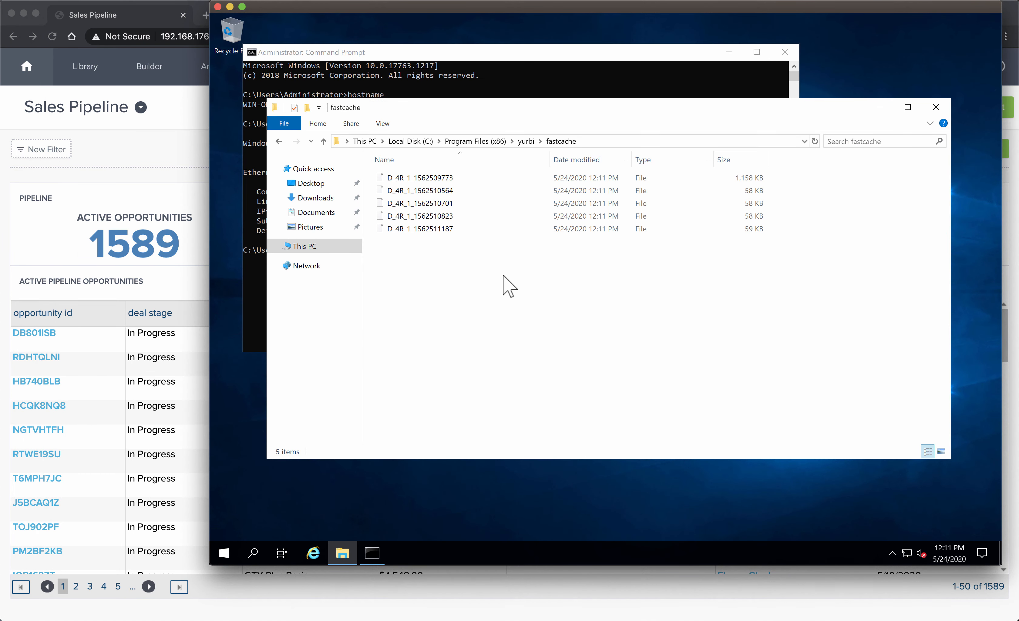
mouse_move(464, 280)
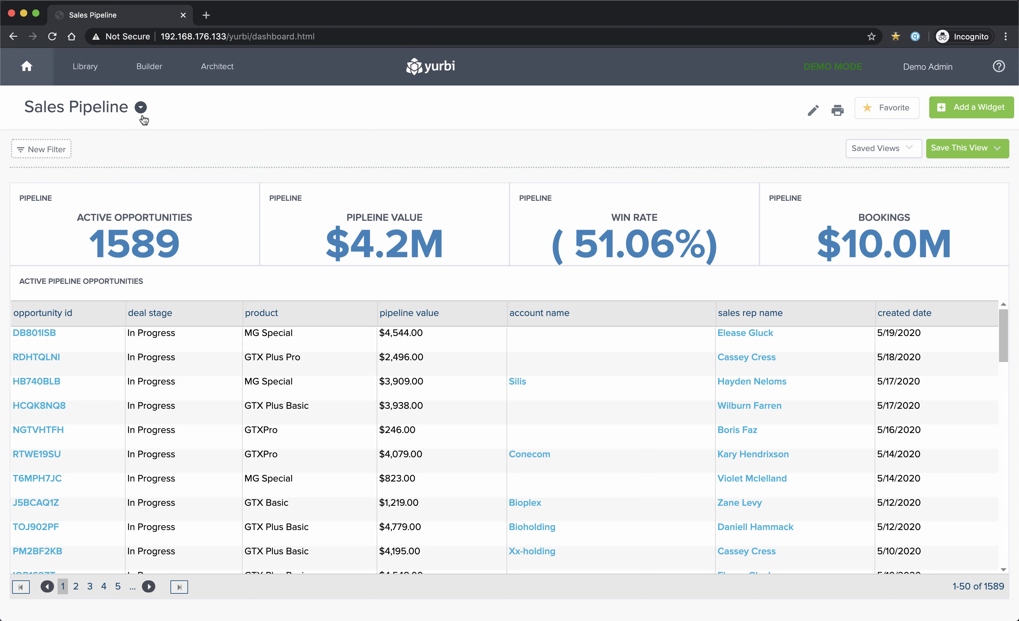
Switch to the Getting Started dashboard, then reopen the dashboard list
left_click(140, 107)
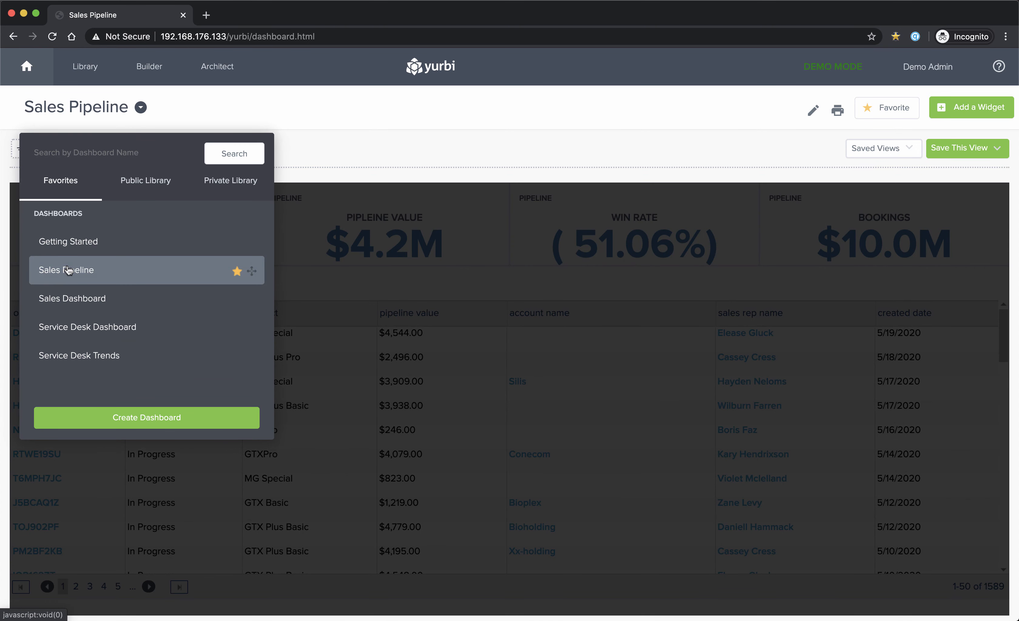
mouse_move(36, 90)
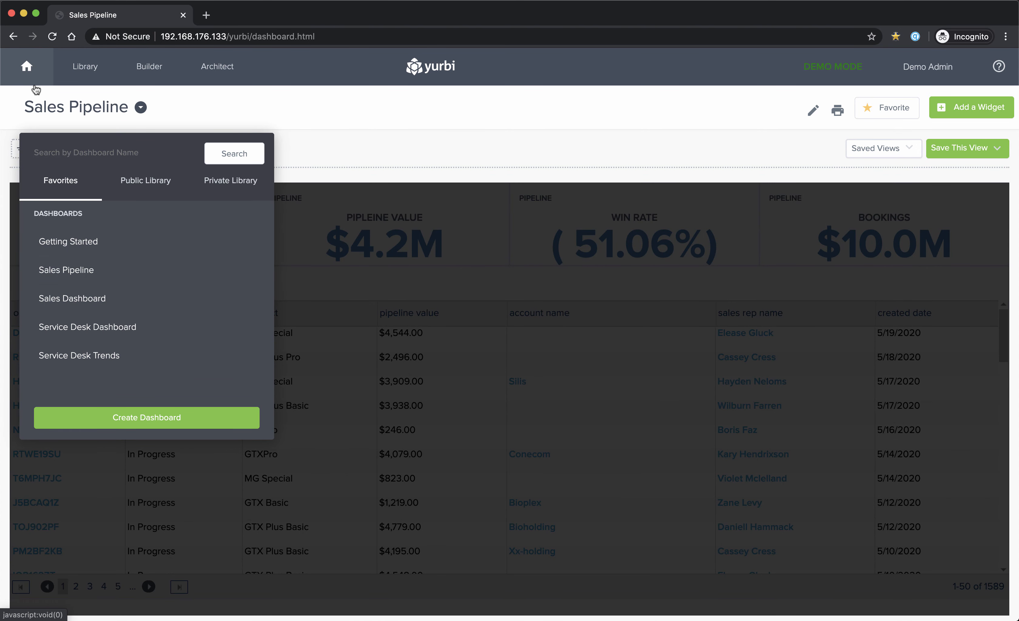
left_click(68, 241)
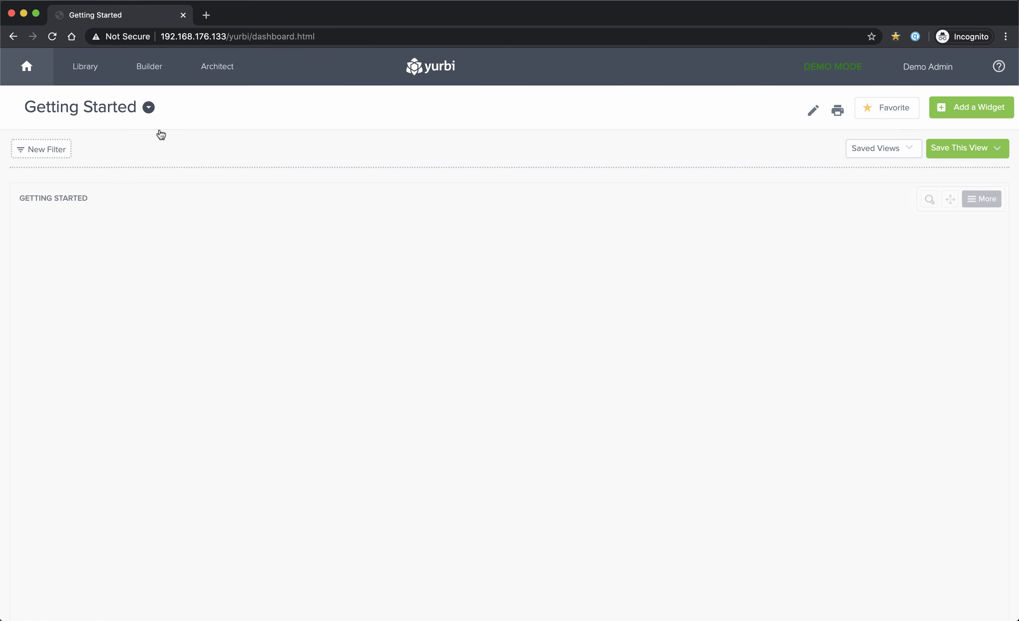
left_click(147, 107)
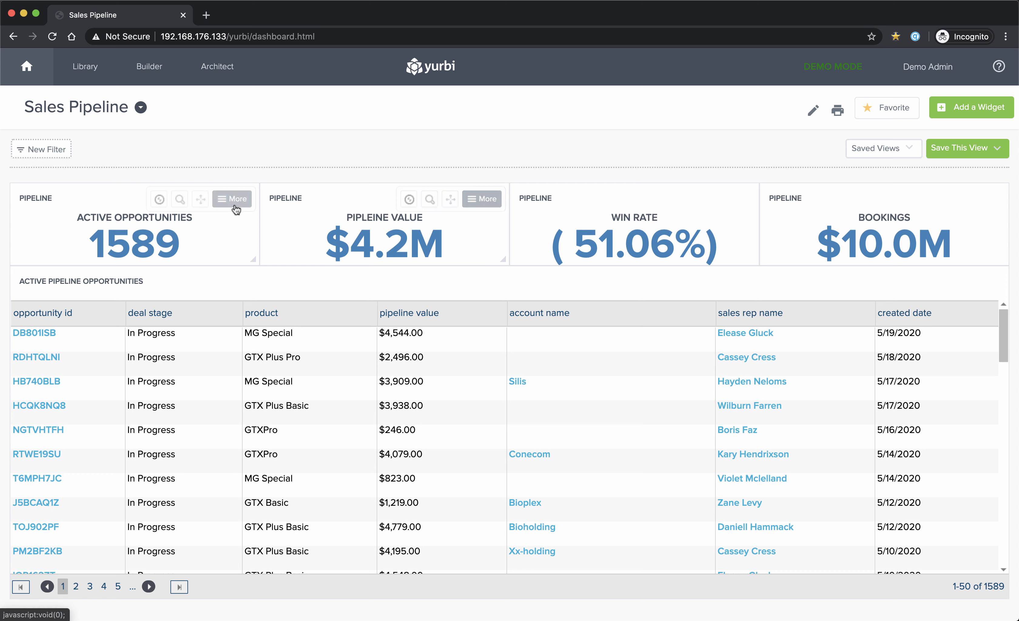
mouse_move(408, 199)
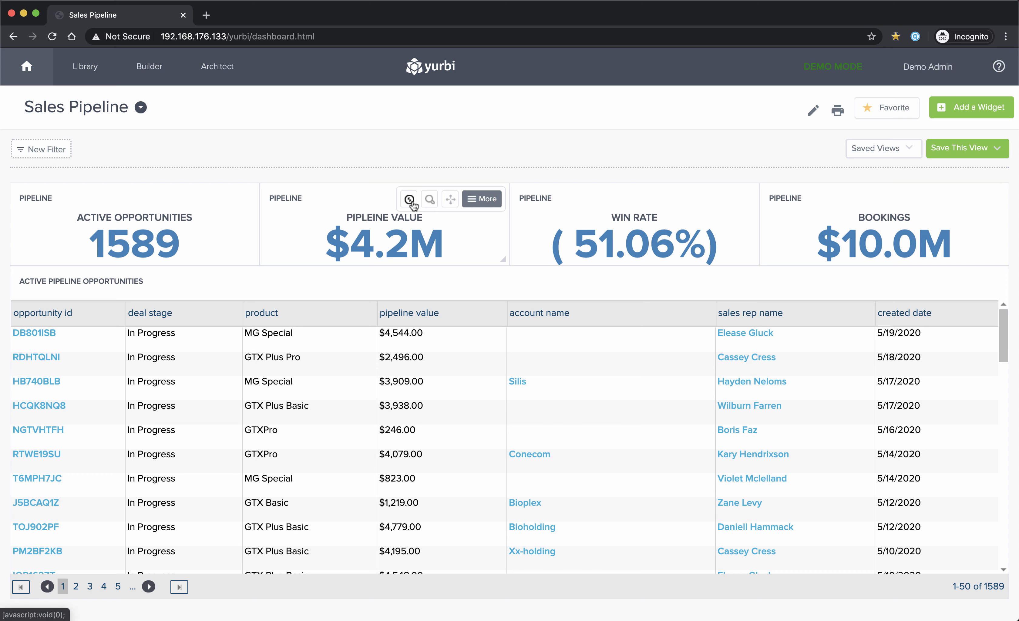
mouse_move(808, 193)
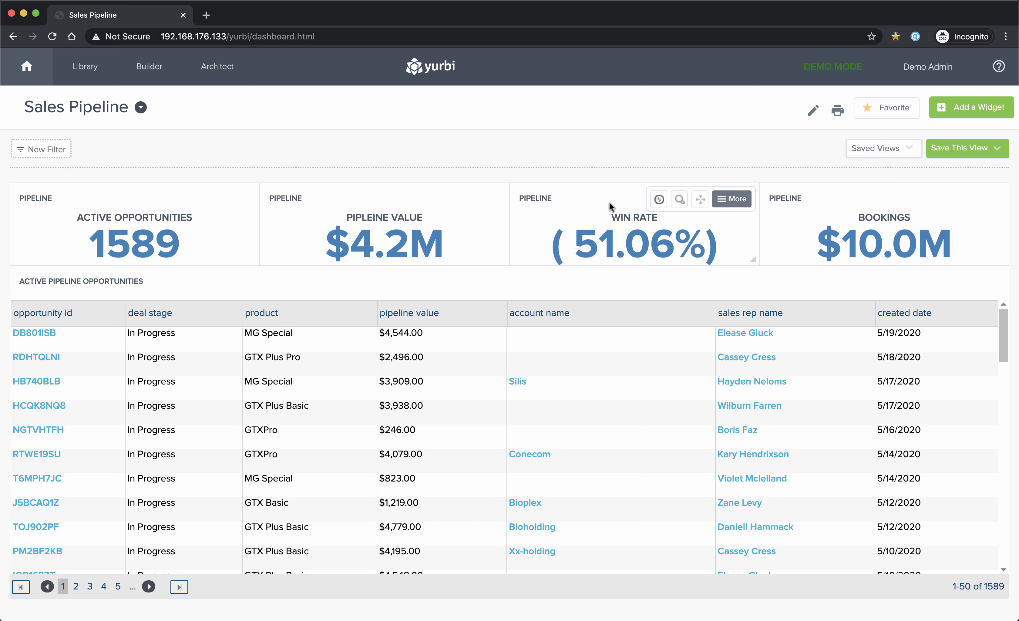
Refresh the Win Rate widget so it reloads and again shows 51.06%
left_click(730, 199)
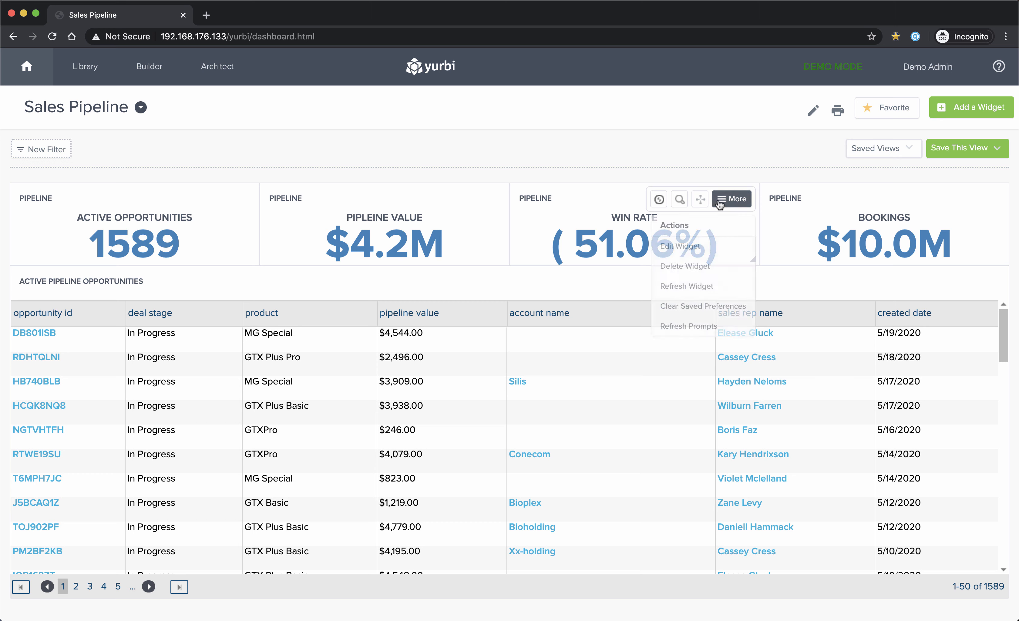
mouse_move(686, 286)
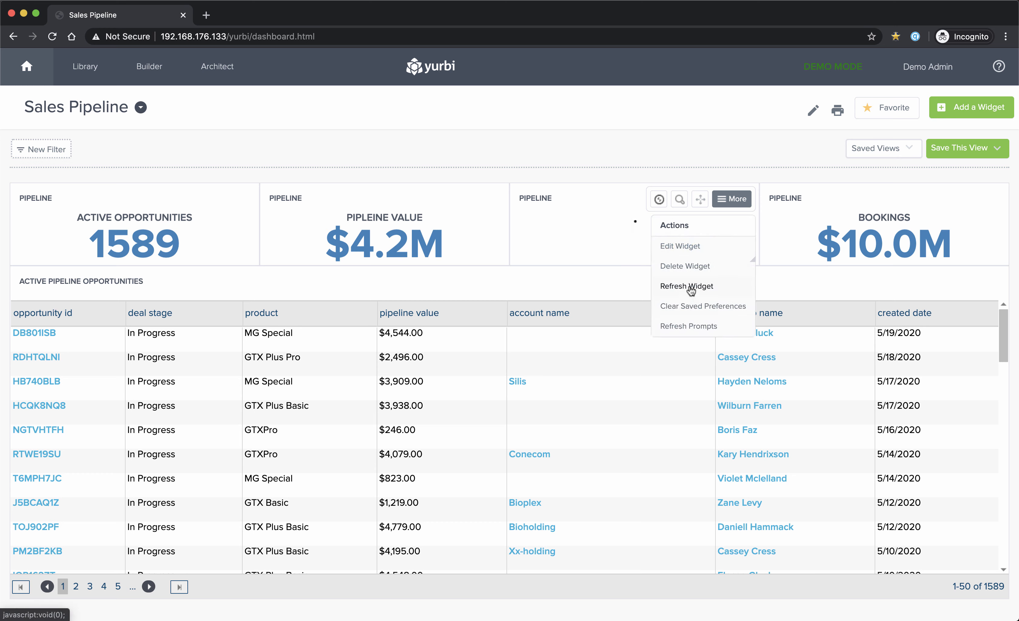
left_click(686, 286)
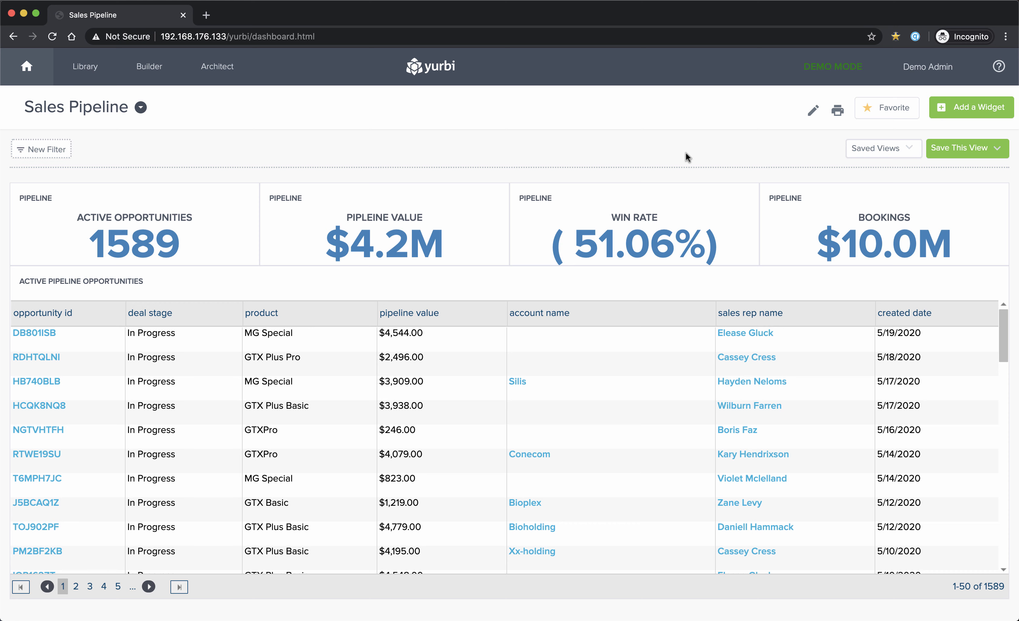
mouse_move(655, 201)
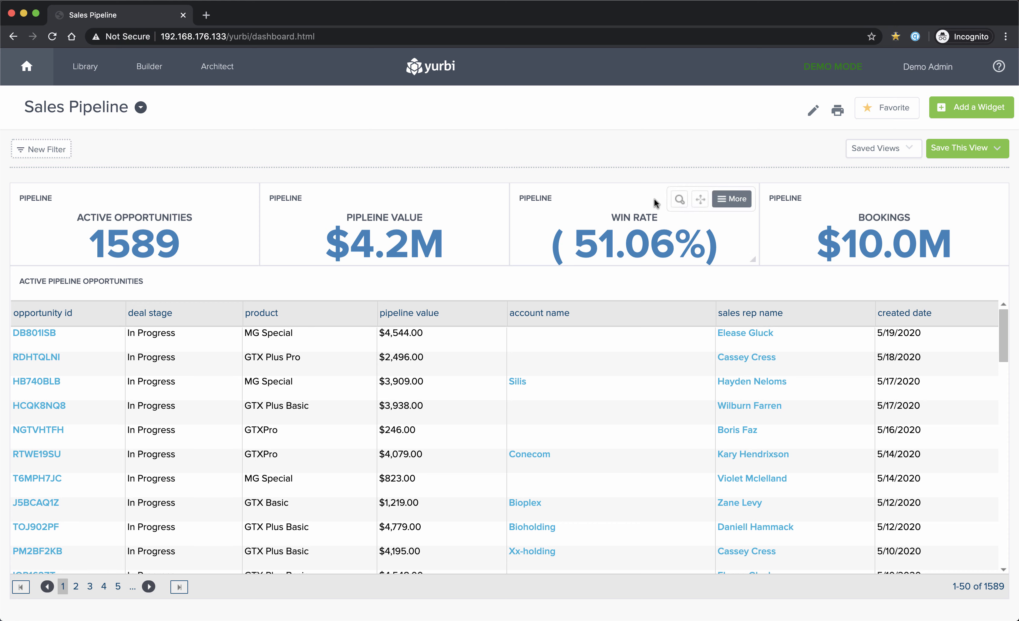
Log out of Demo Admin and sign back in as the 'sales' user
left_click(928, 67)
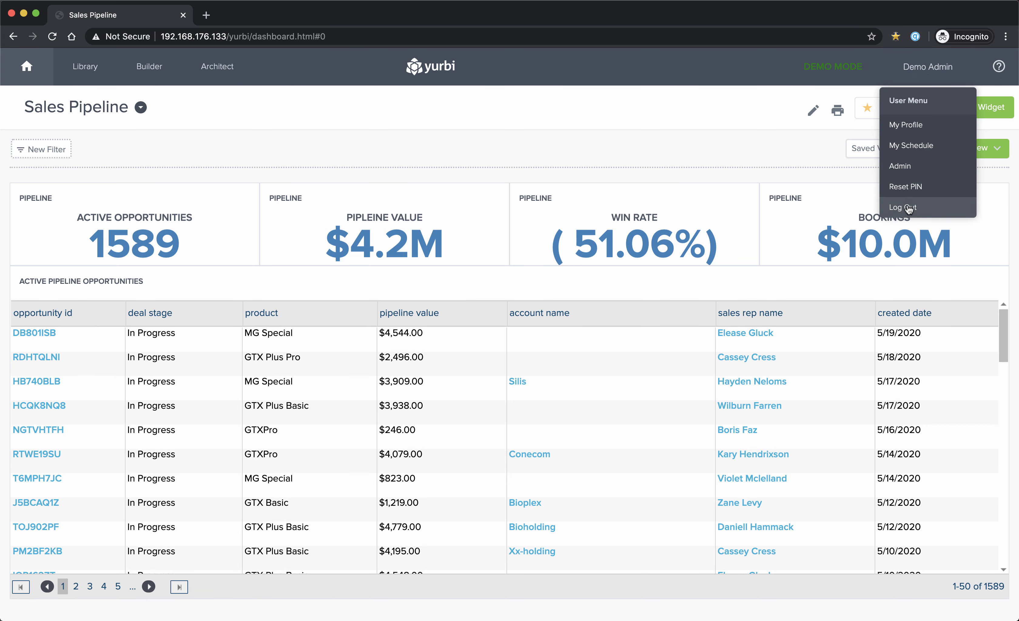
left_click(904, 207)
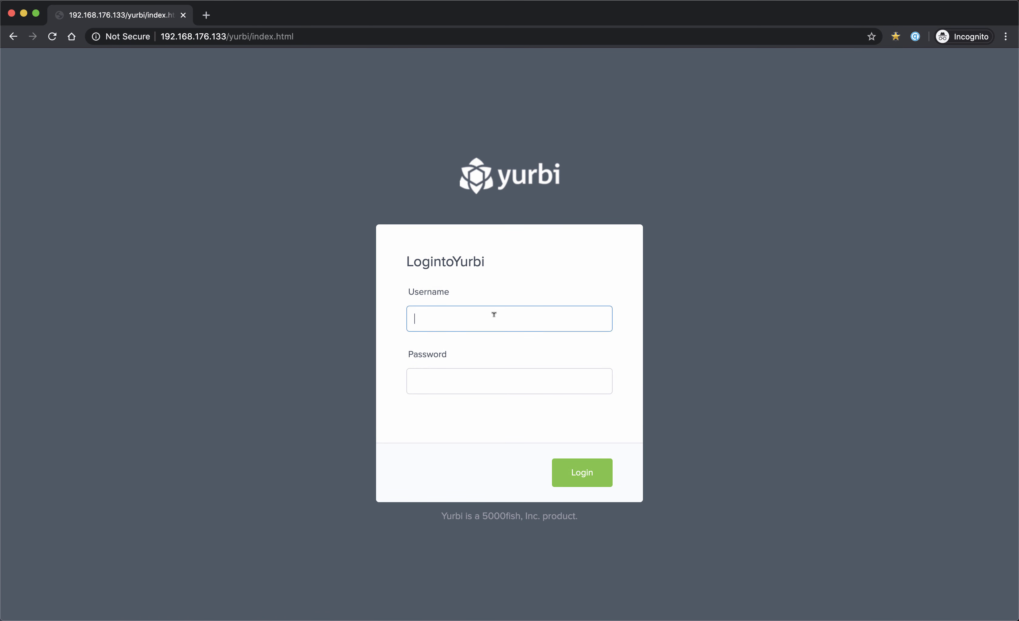
type("sales")
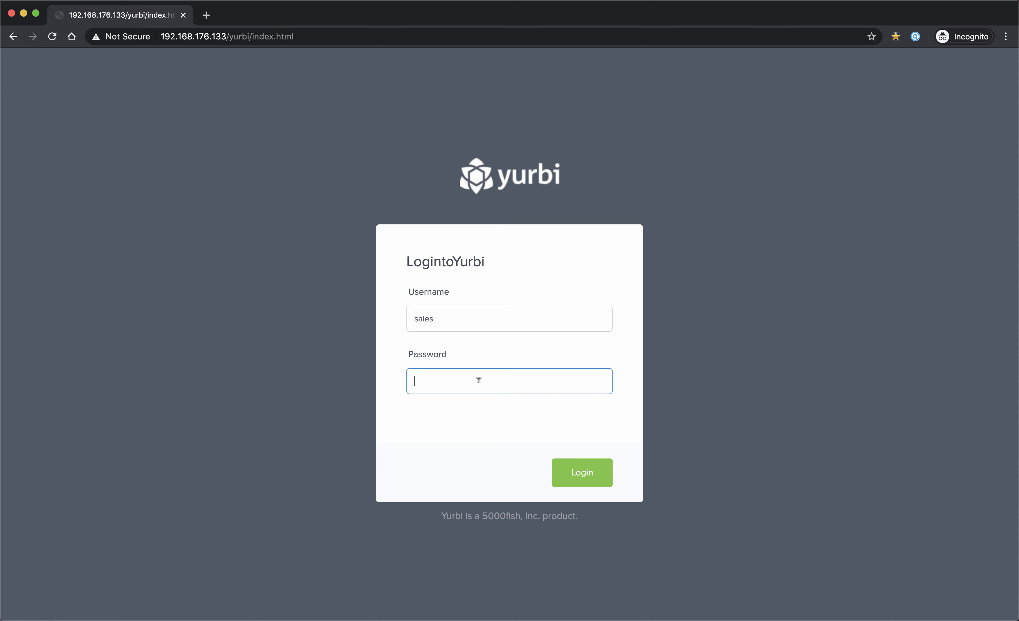
left_click(581, 472)
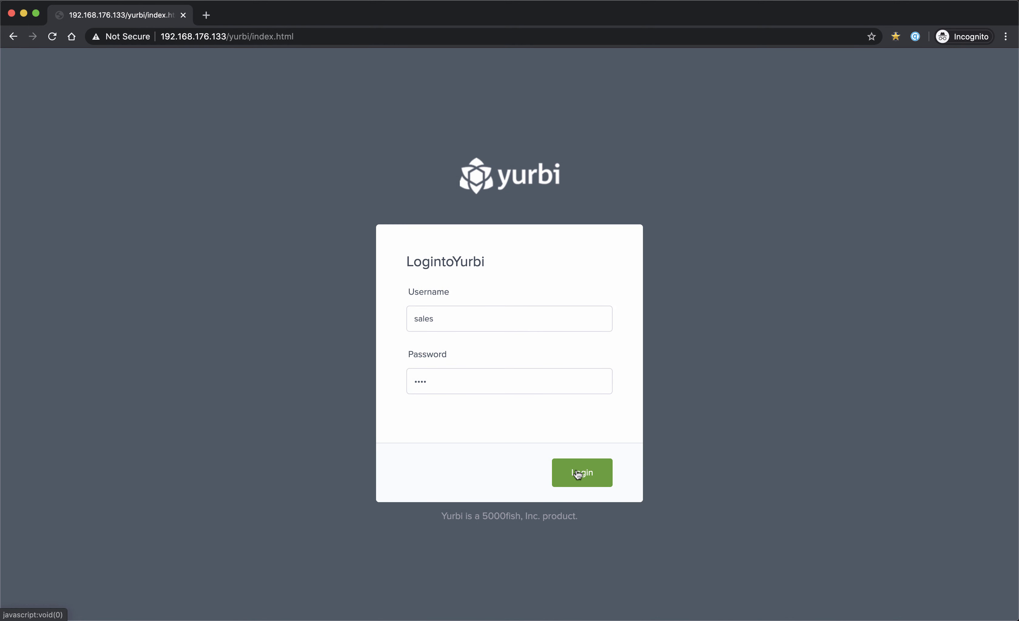
left_click(582, 472)
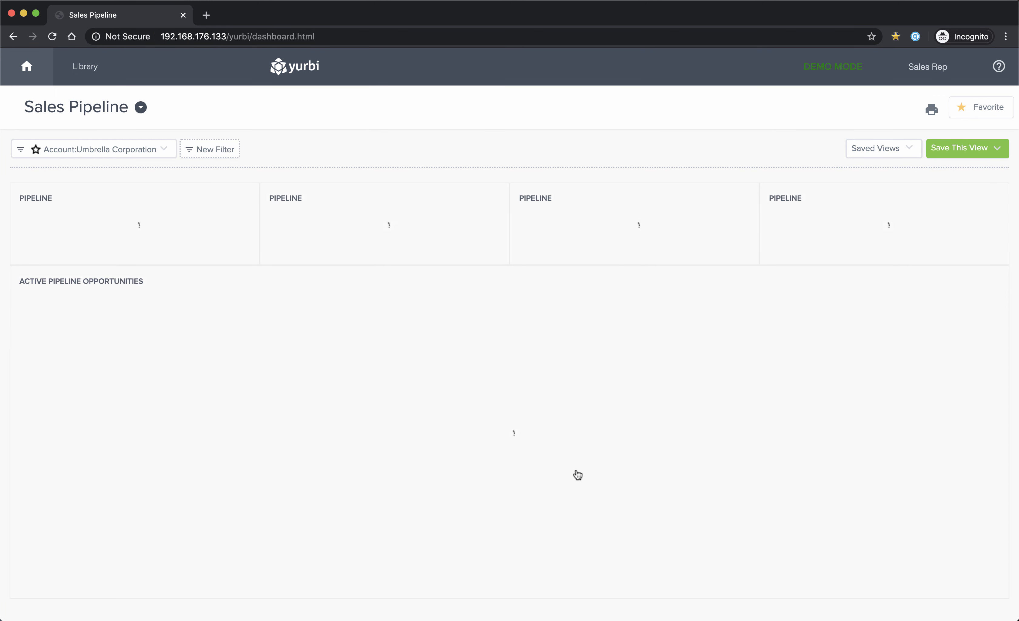
mouse_move(598, 138)
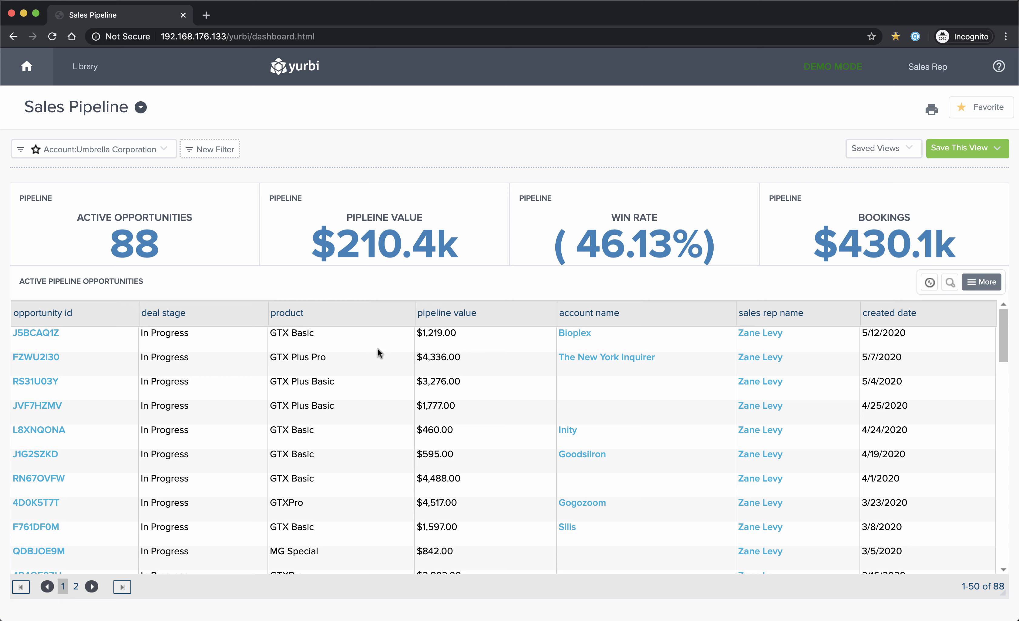
mouse_move(528, 219)
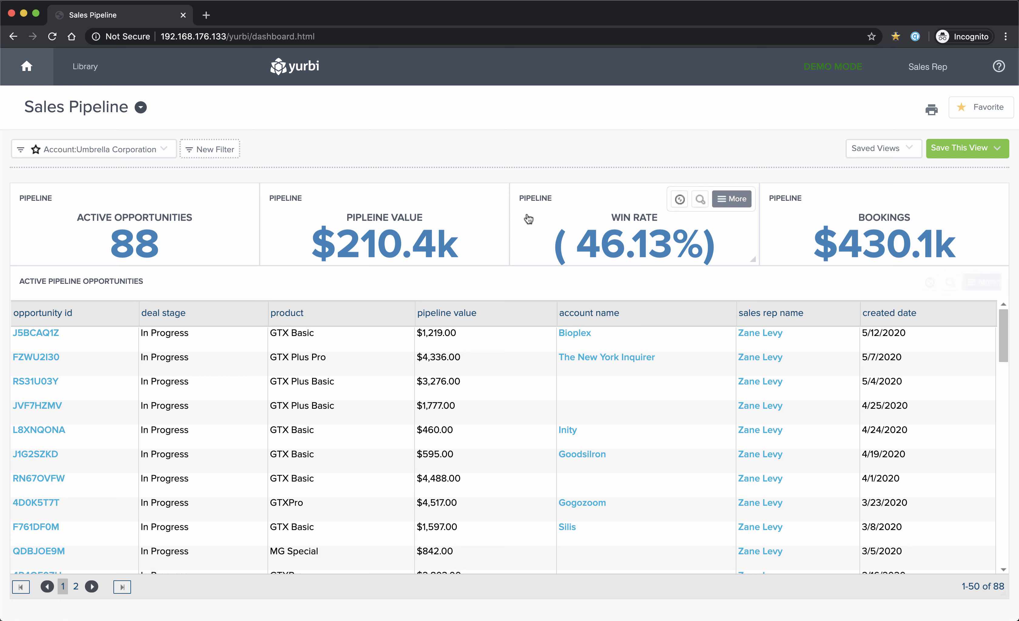
mouse_move(754, 345)
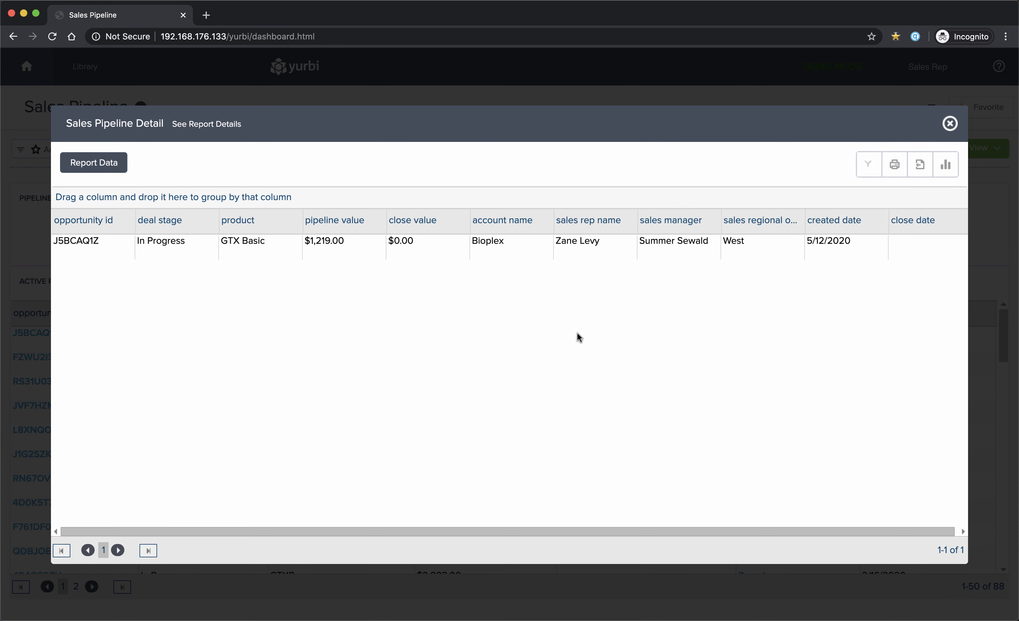
Dismiss the Sales Pipeline Detail window and apply the Account: Umbrella Corporation filter
left_click(949, 124)
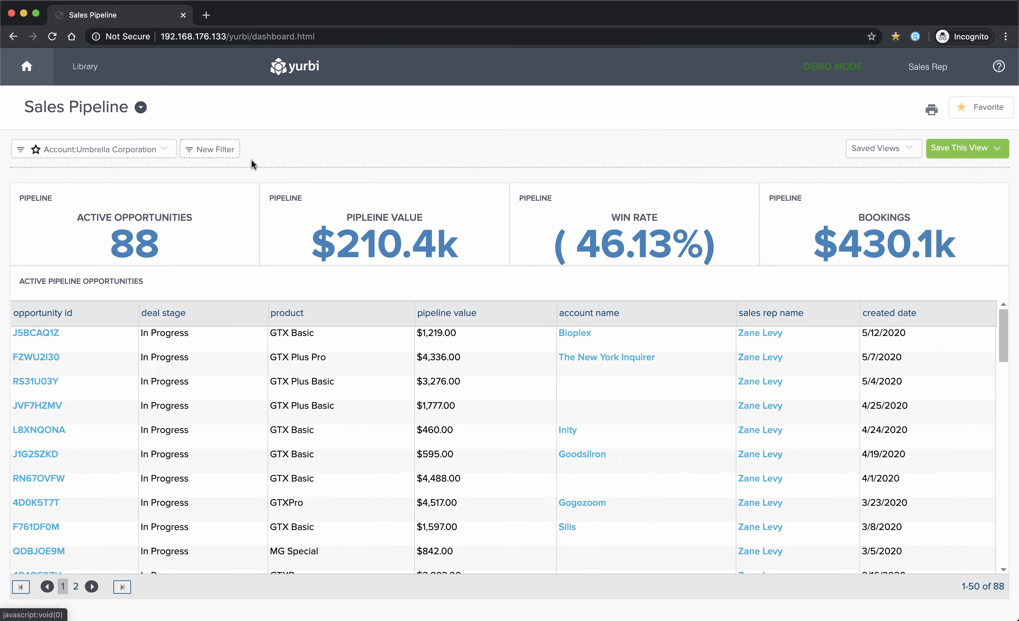
left_click(37, 149)
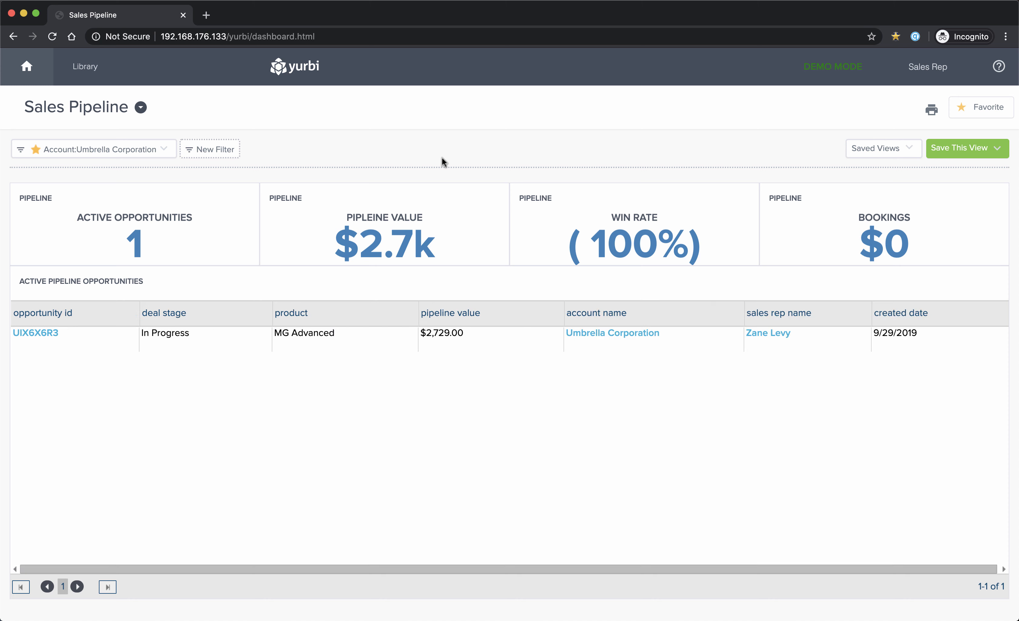
mouse_move(183, 130)
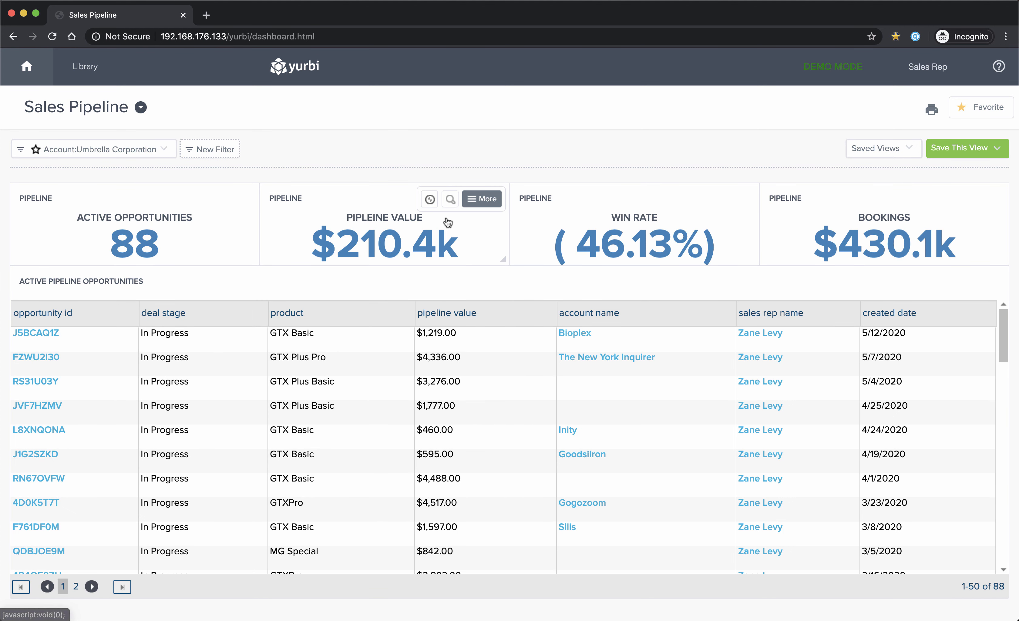
mouse_move(672, 177)
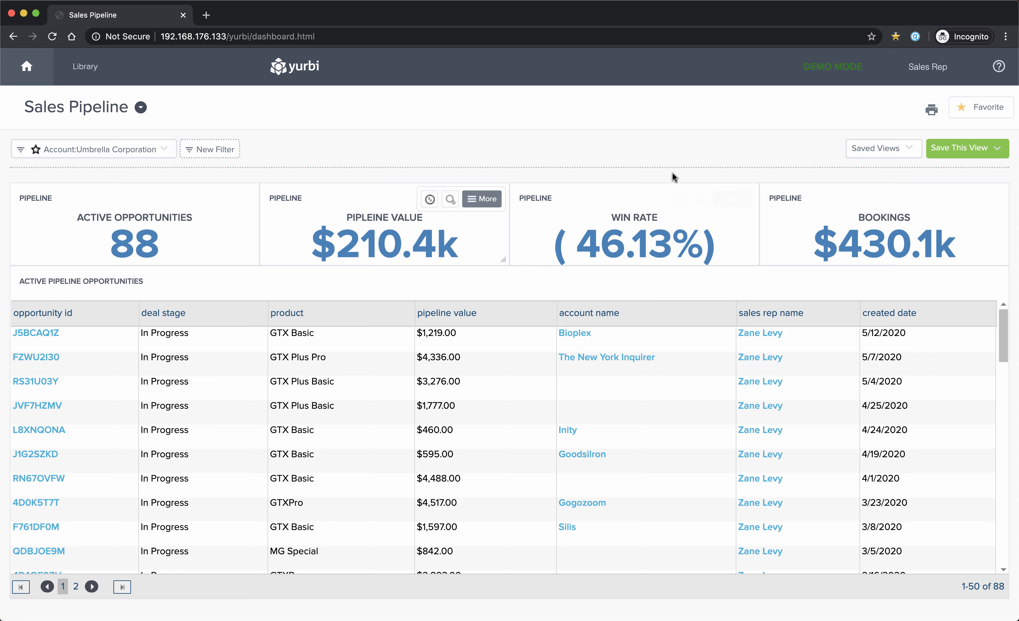
Log out of the Sales Rep session and sign back in as the admin user
left_click(928, 66)
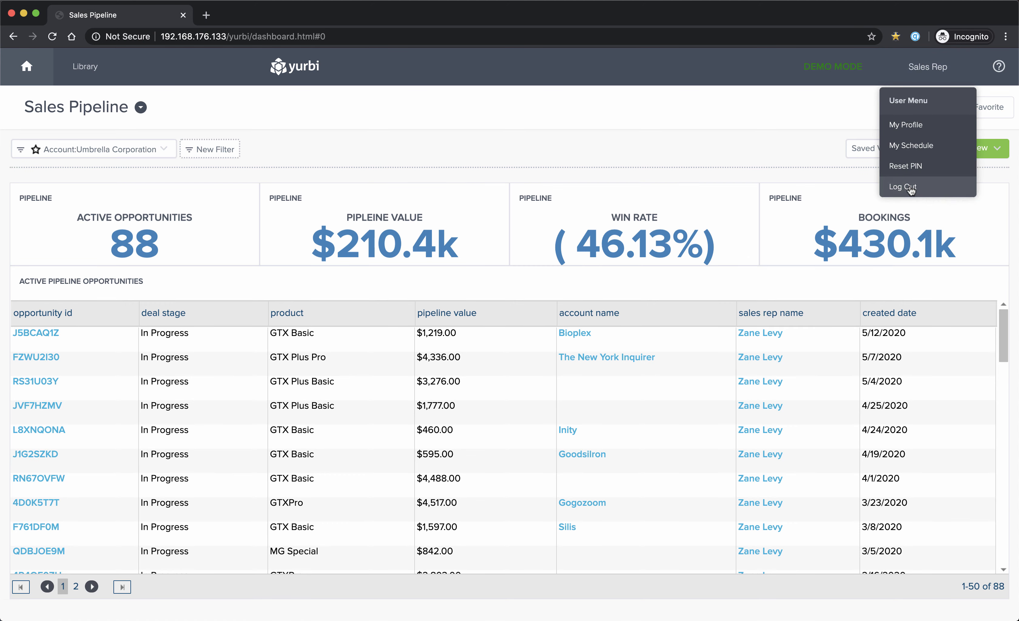
left_click(903, 186)
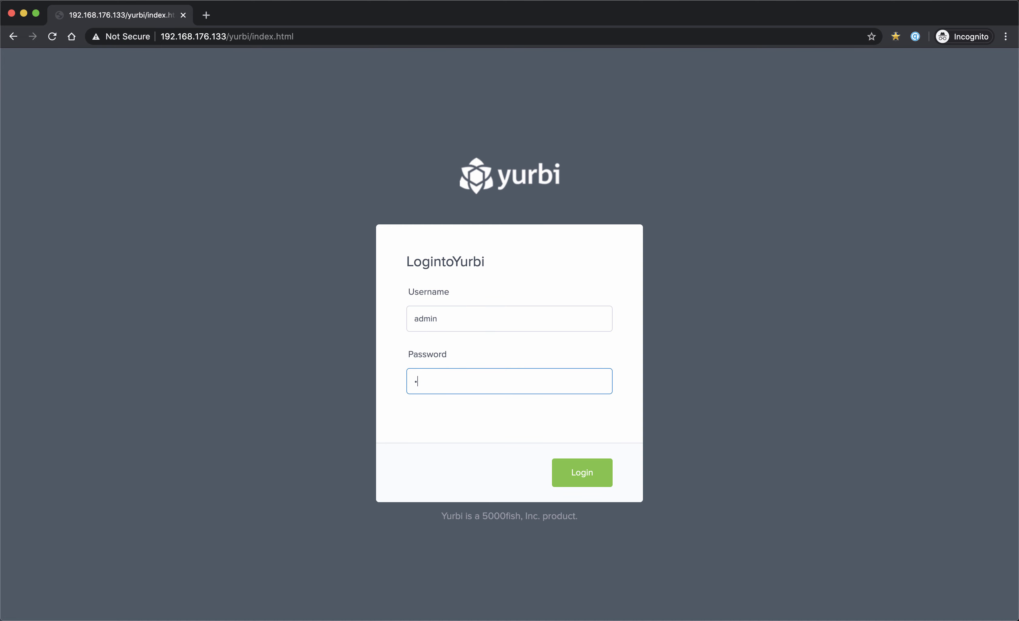
left_click(582, 472)
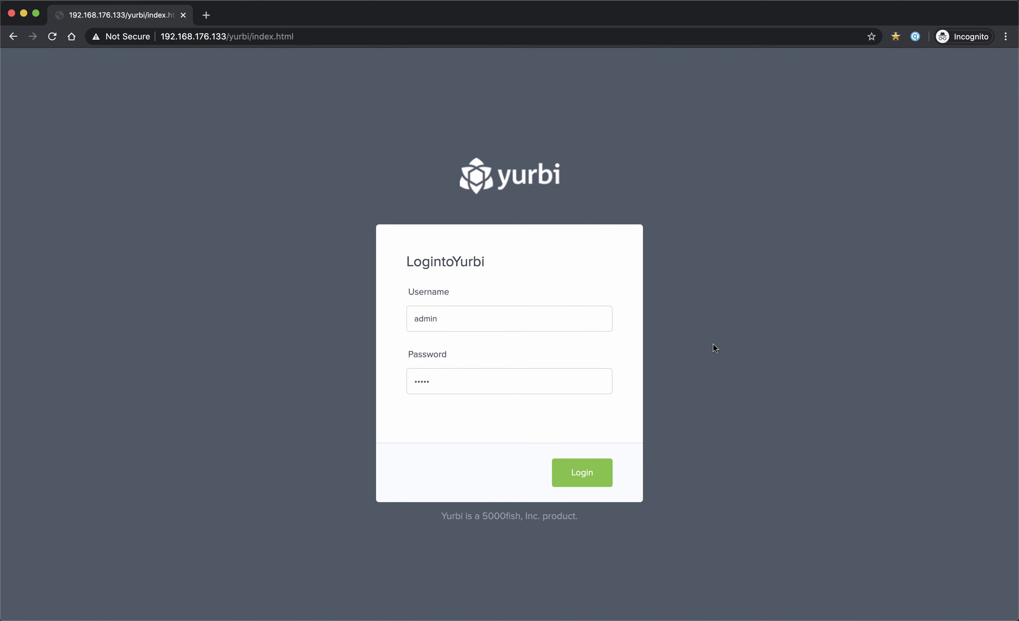
left_click(582, 473)
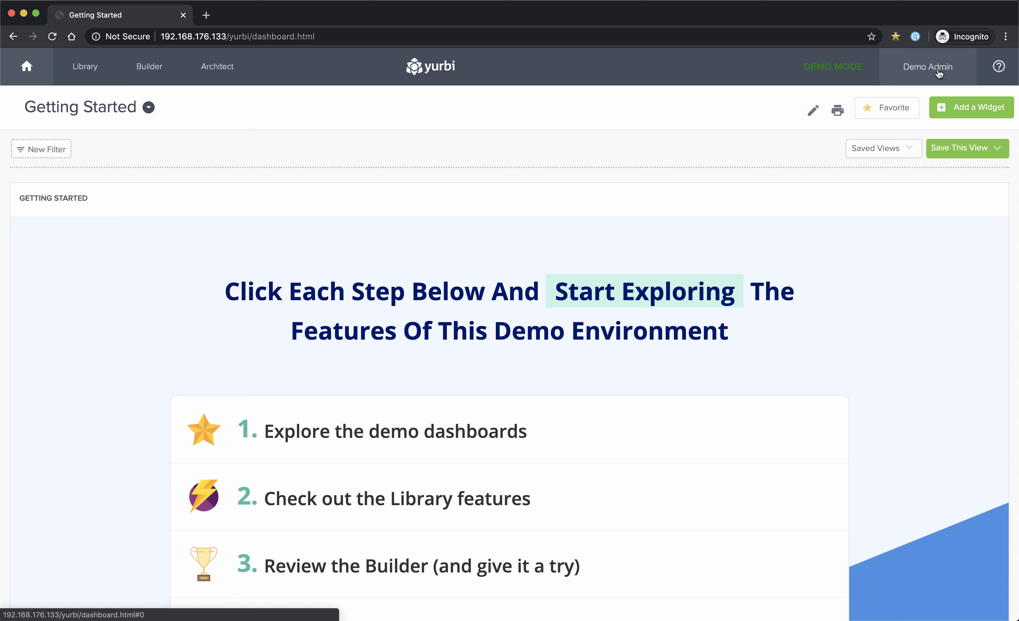
Show the Yurbi version details (Version 11.3.0, Build 11.20.05.19) and select the version number
left_click(1000, 65)
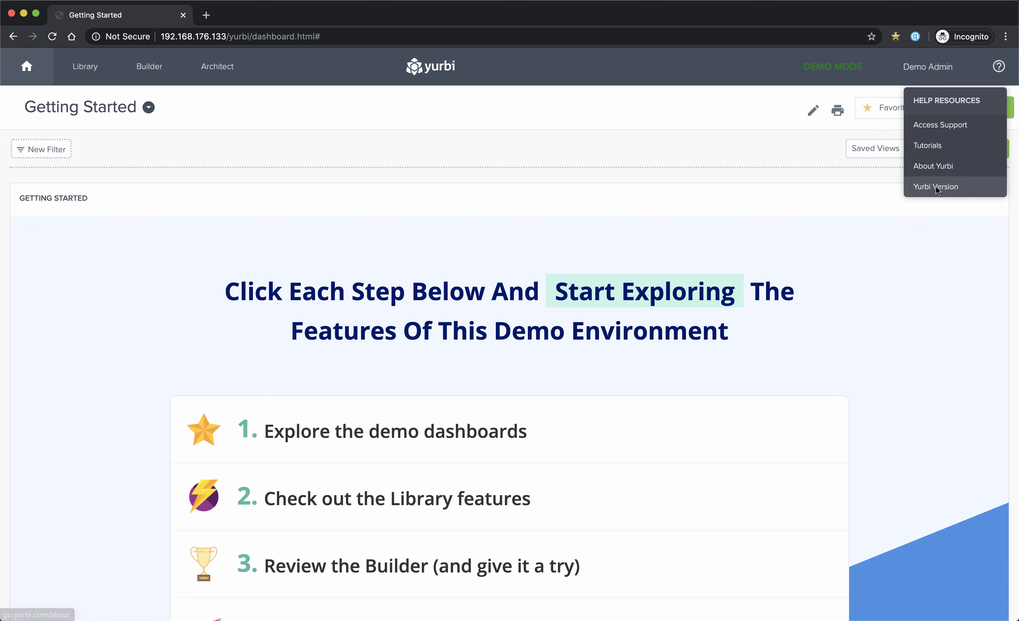
left_click(936, 187)
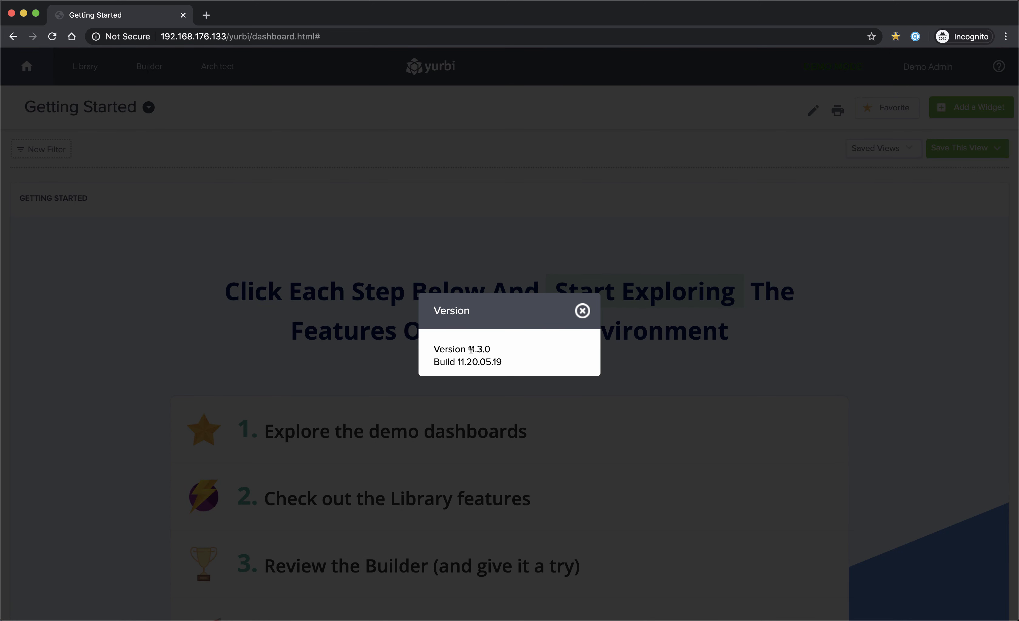
double_click(472, 349)
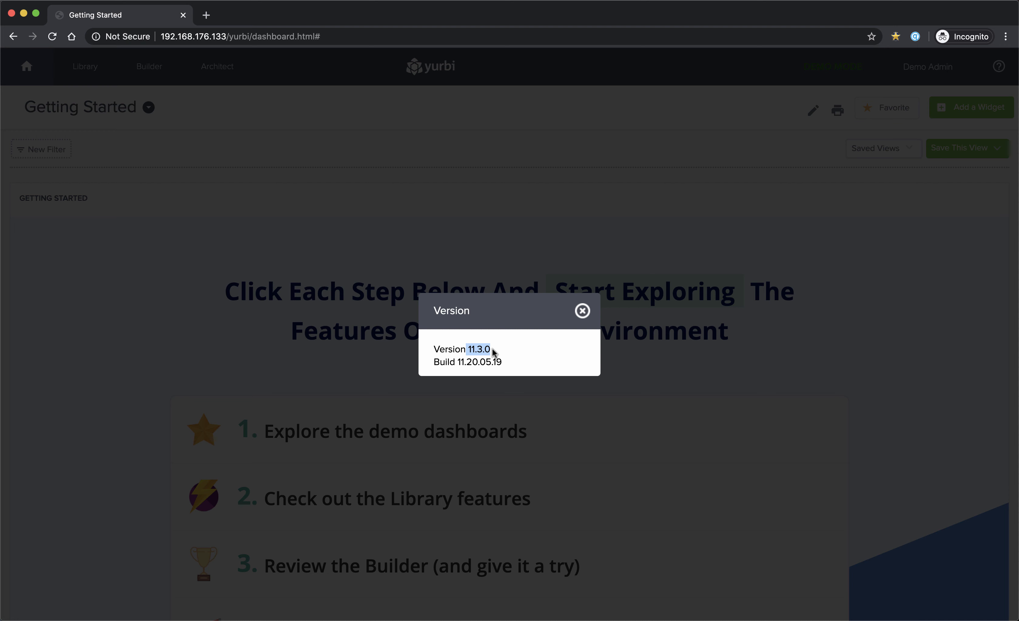